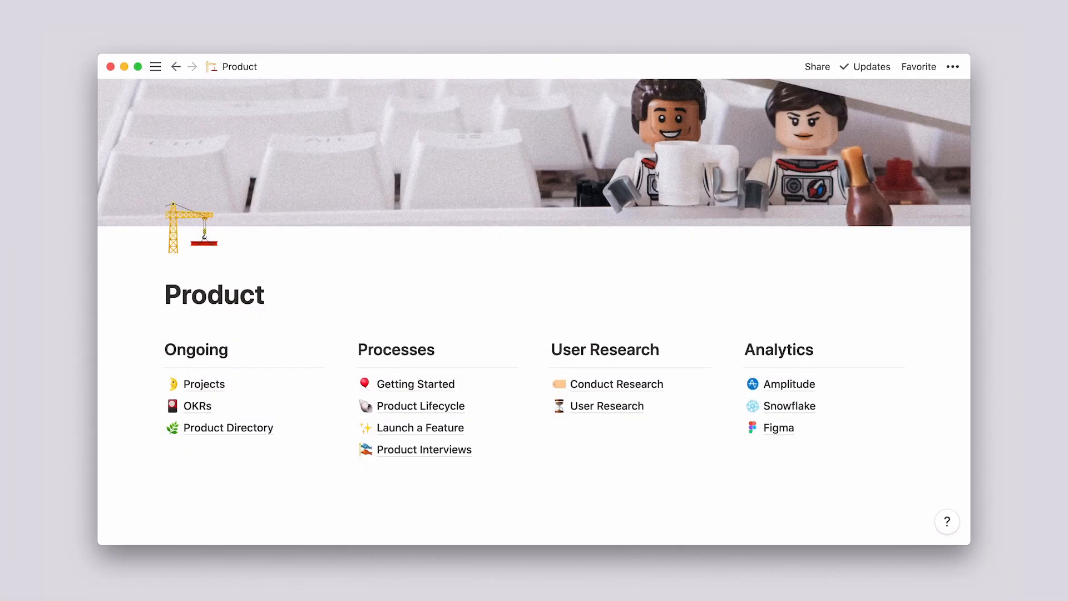
Create a User Research page from the Product management User Research Database template and bring up its sidebar options.
left_click(606, 405)
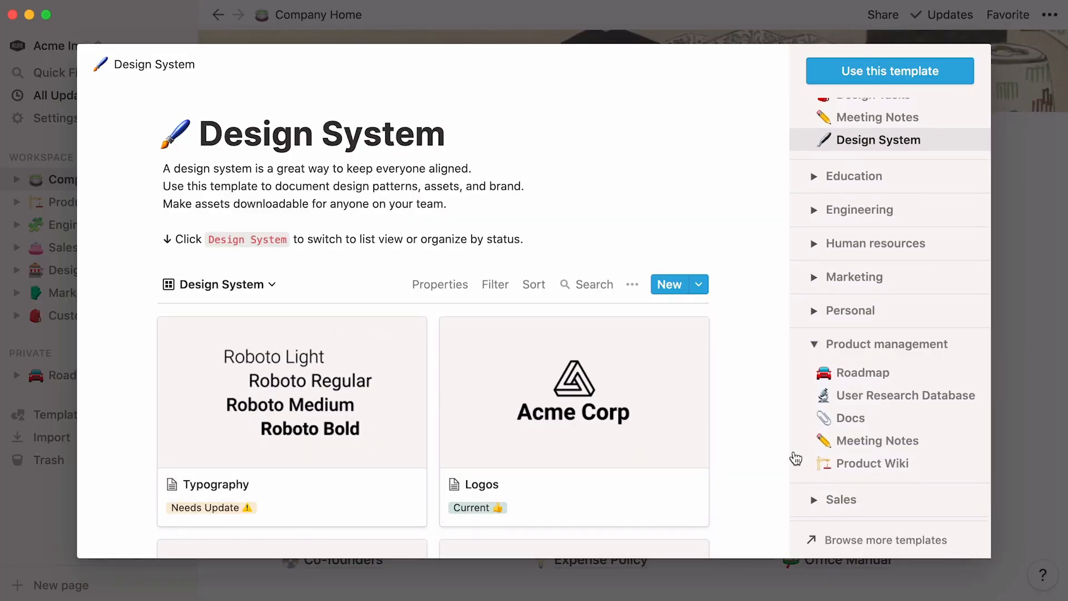
left_click(906, 395)
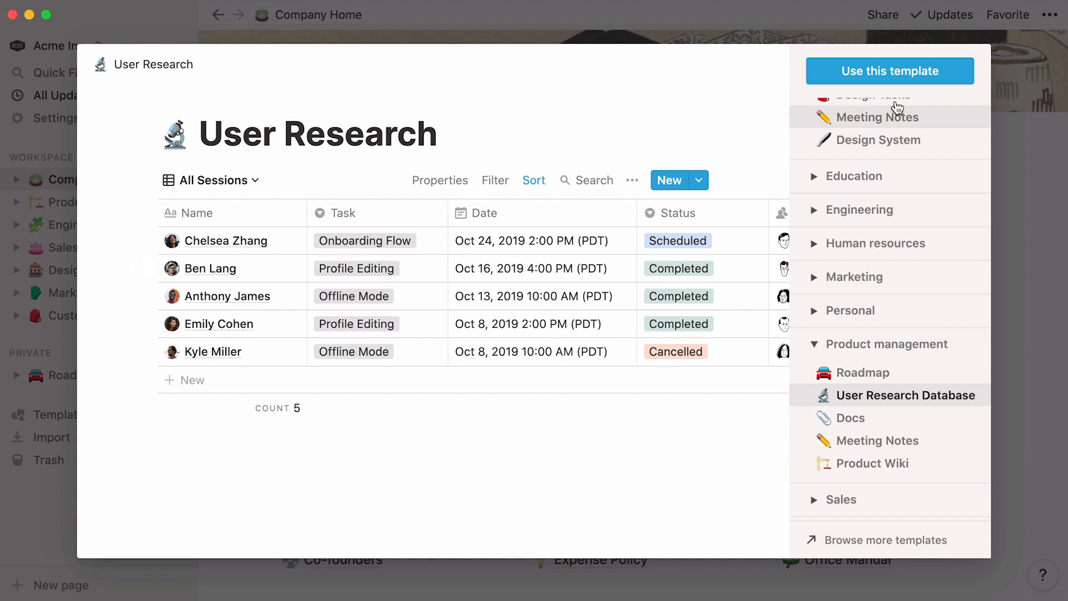
mouse_move(899, 81)
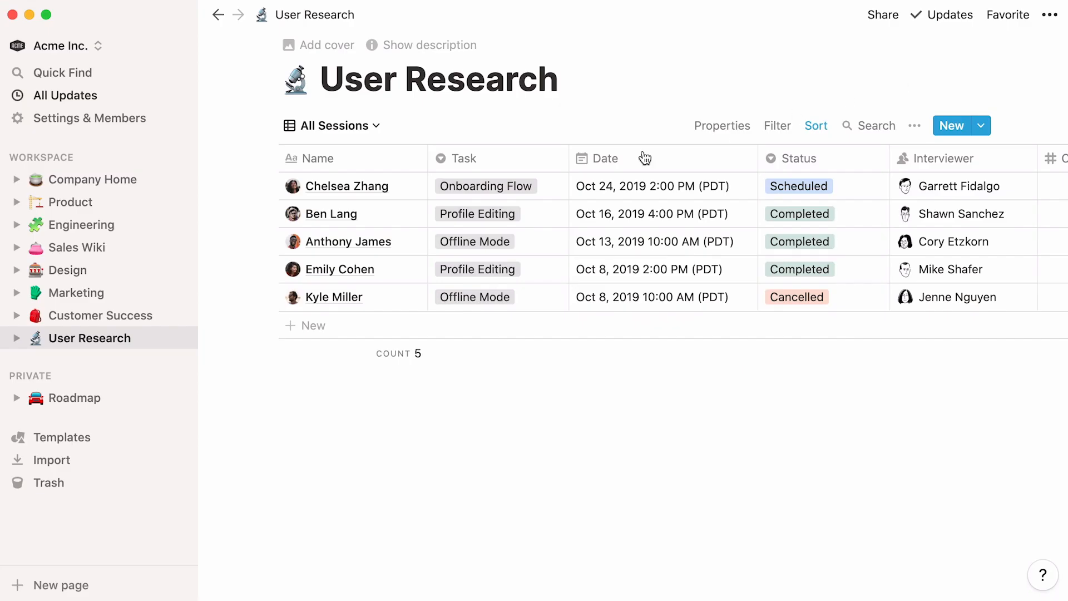
right_click(89, 338)
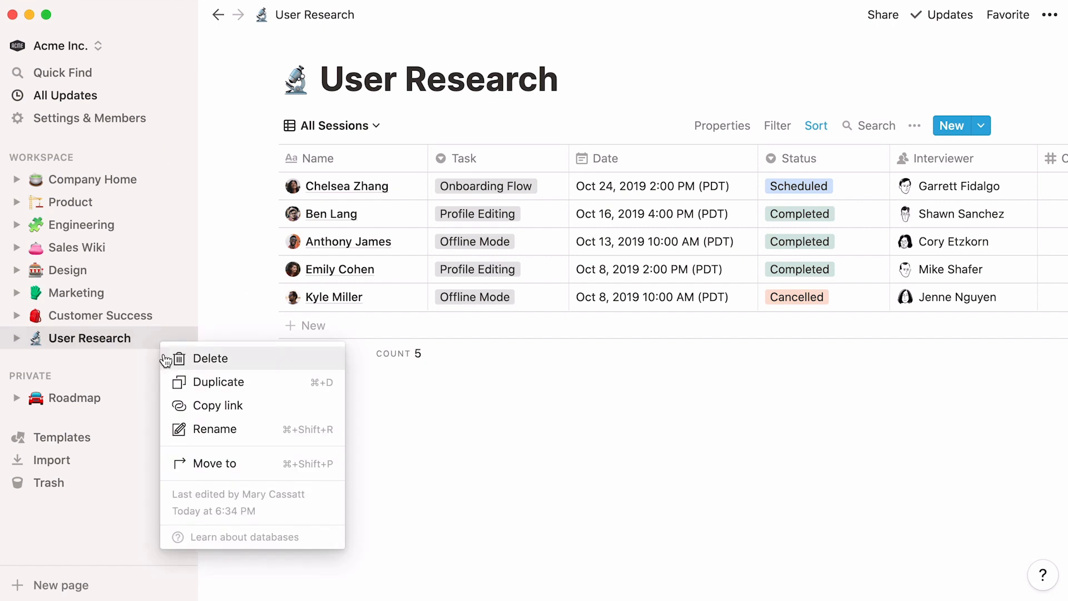
Delete the template-made User Research page and hide the sidebar.
left_click(71, 202)
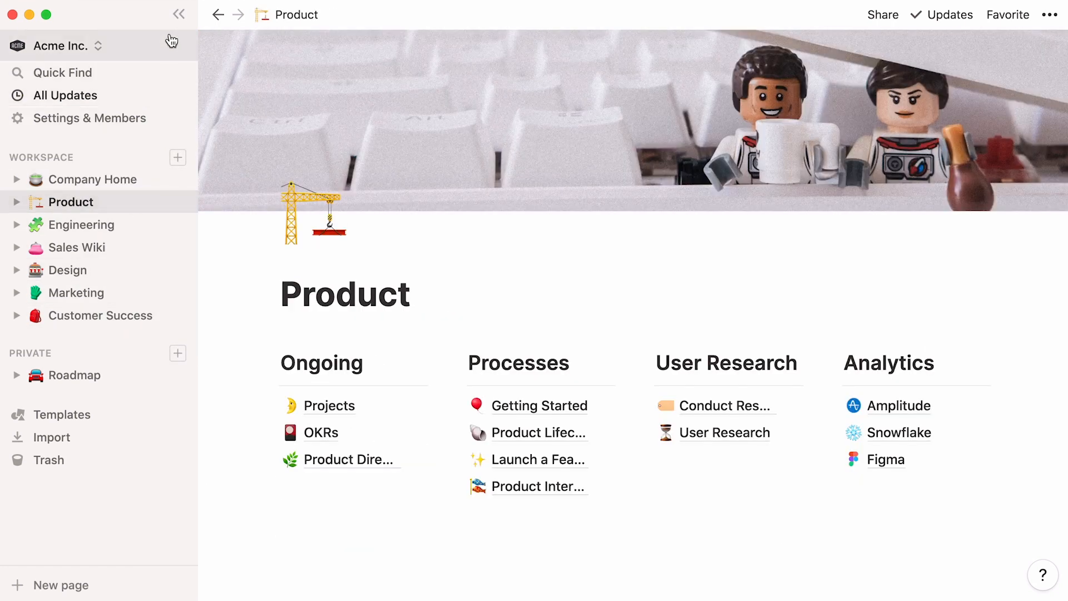
left_click(178, 14)
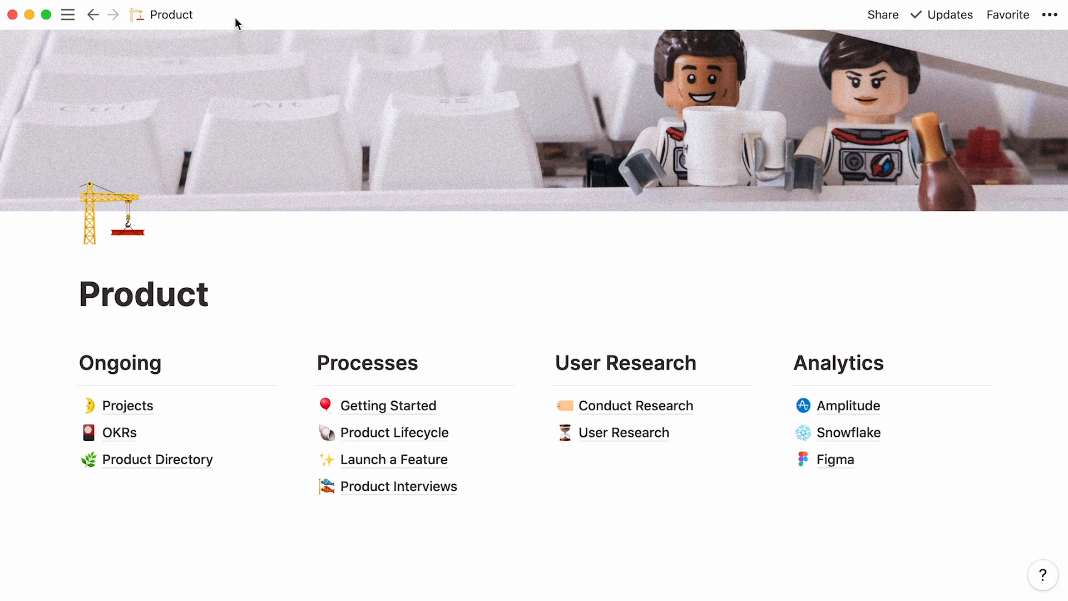
mouse_move(385, 415)
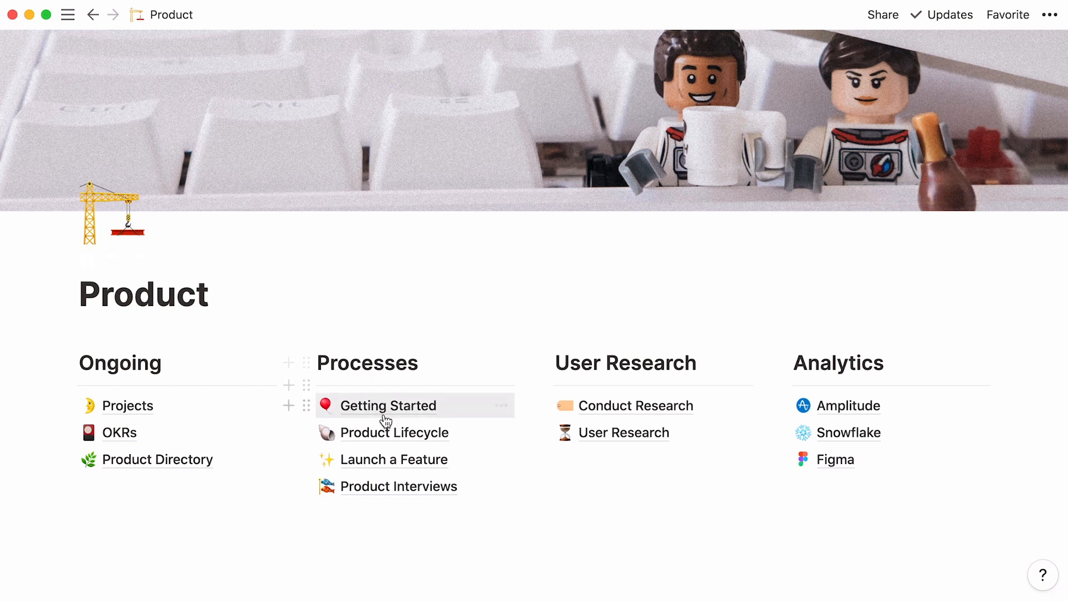
Visit the Conduct Research page, then open the OKRs board from the Product page.
left_click(394, 431)
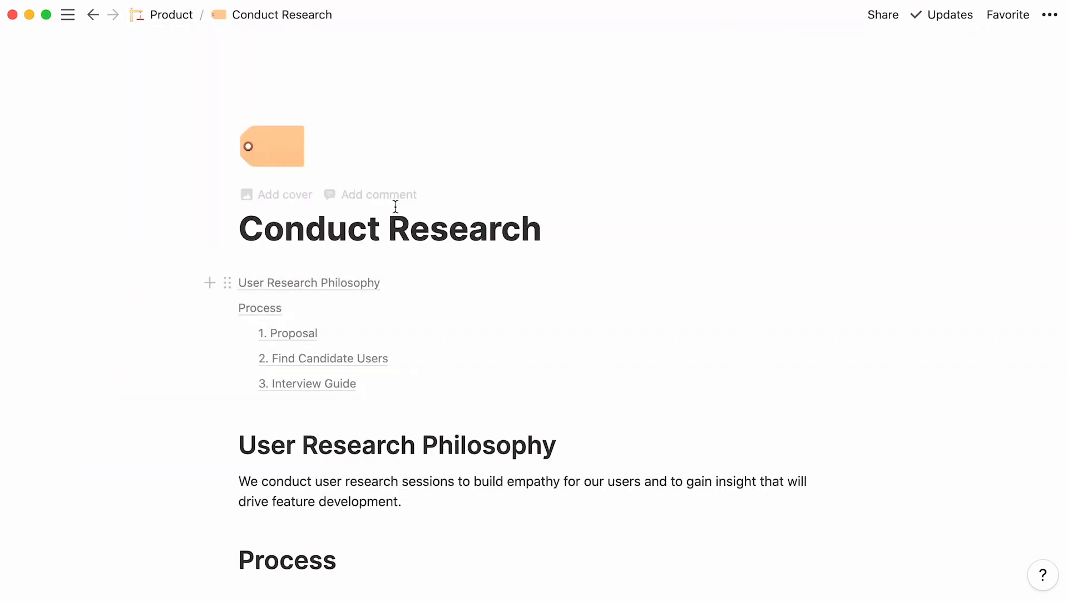
left_click(171, 15)
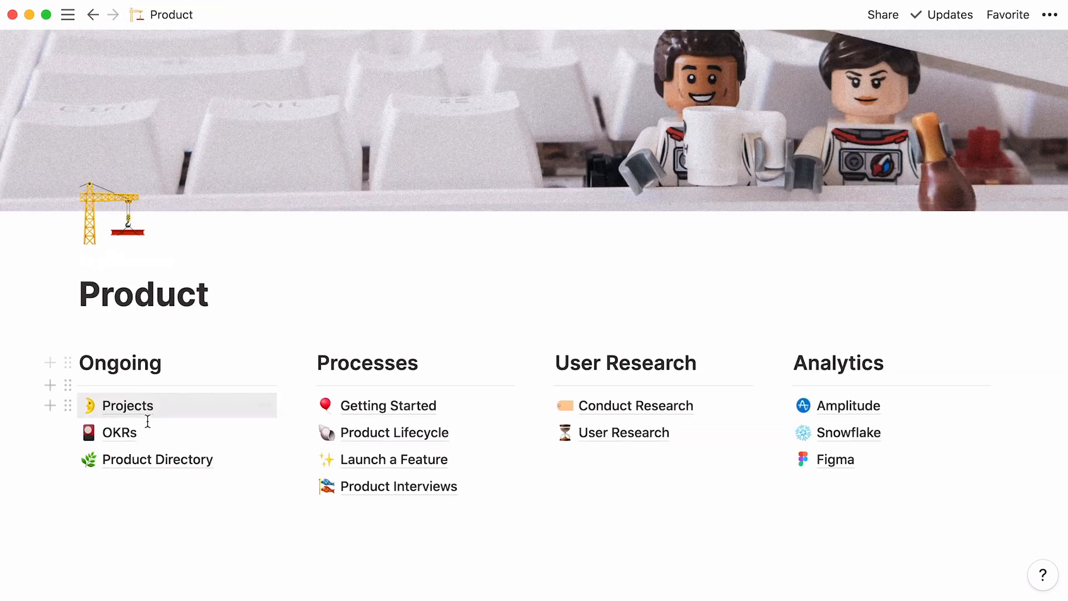
left_click(119, 433)
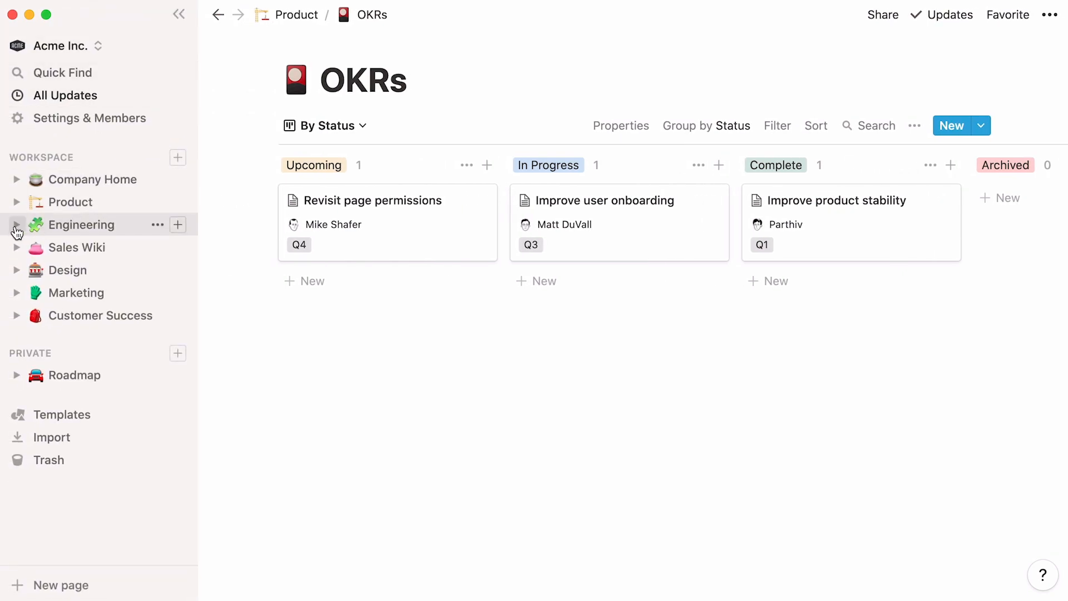
Browse the Engineering wiki's Getting Started and The Basics subpages, then collapse the tree.
left_click(86, 224)
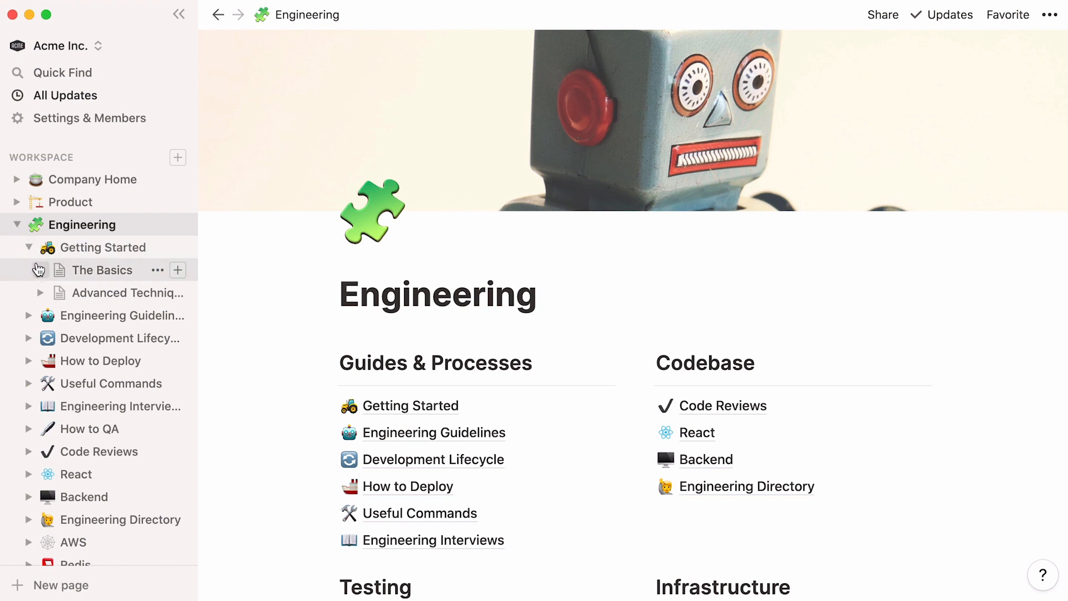
left_click(40, 269)
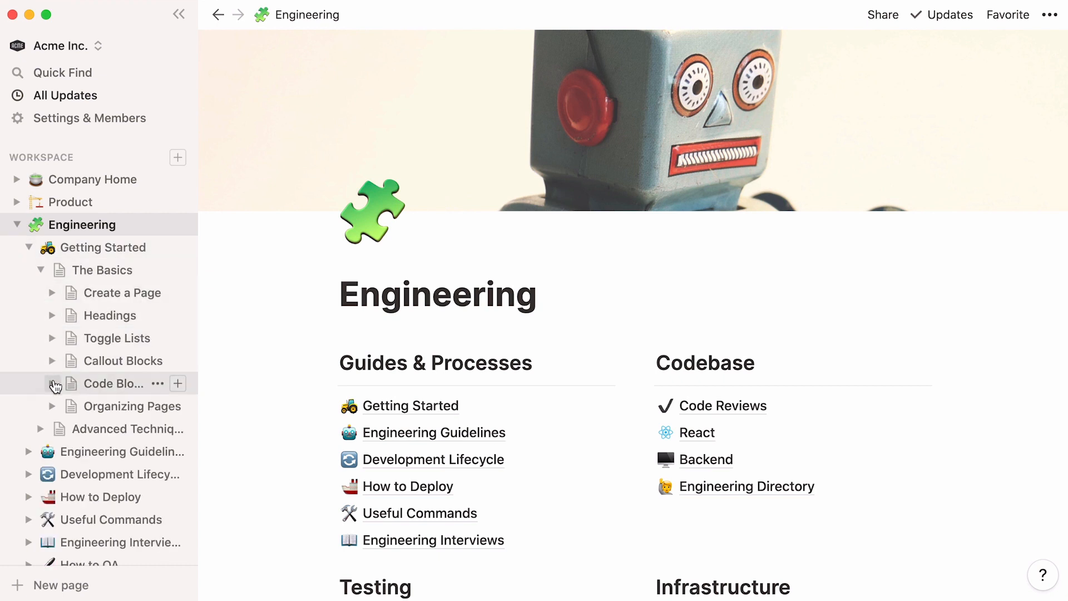
left_click(17, 225)
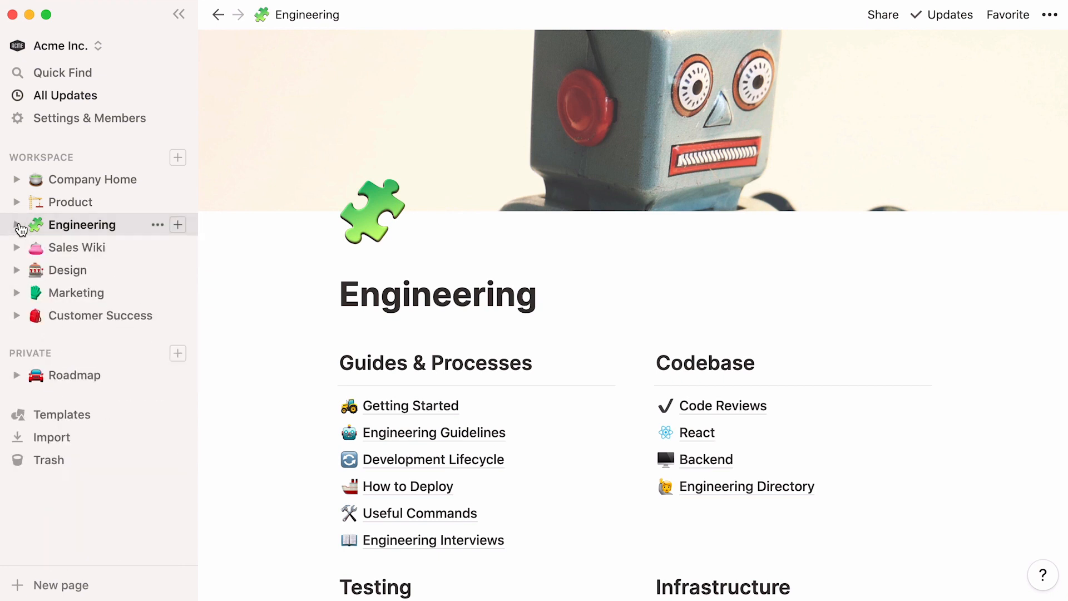
left_click(70, 202)
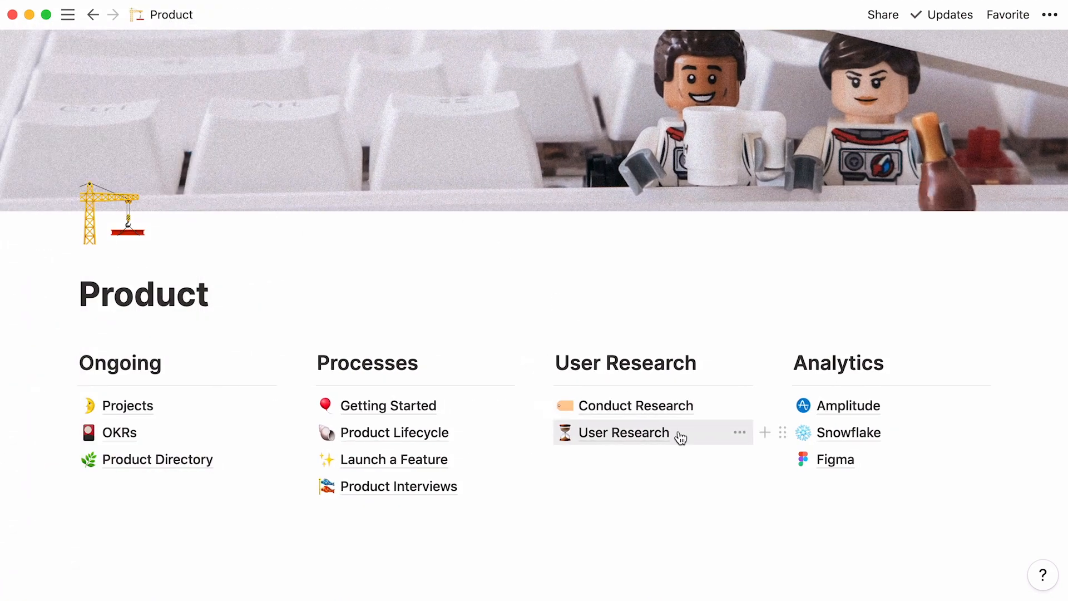
View the last session record's feedback and observation notes in the User Research table.
left_click(623, 433)
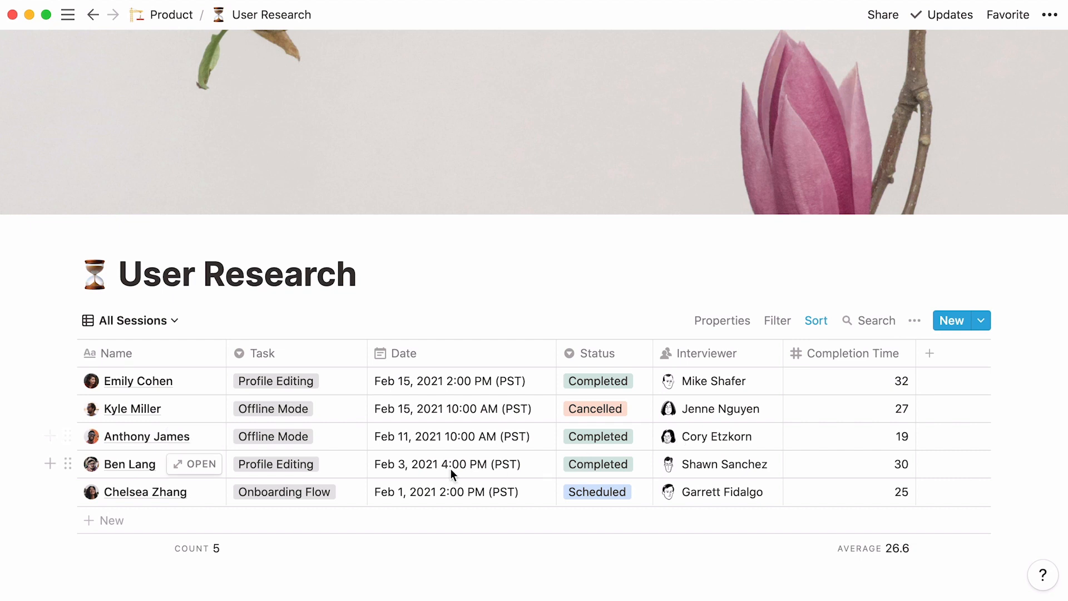
left_click(145, 492)
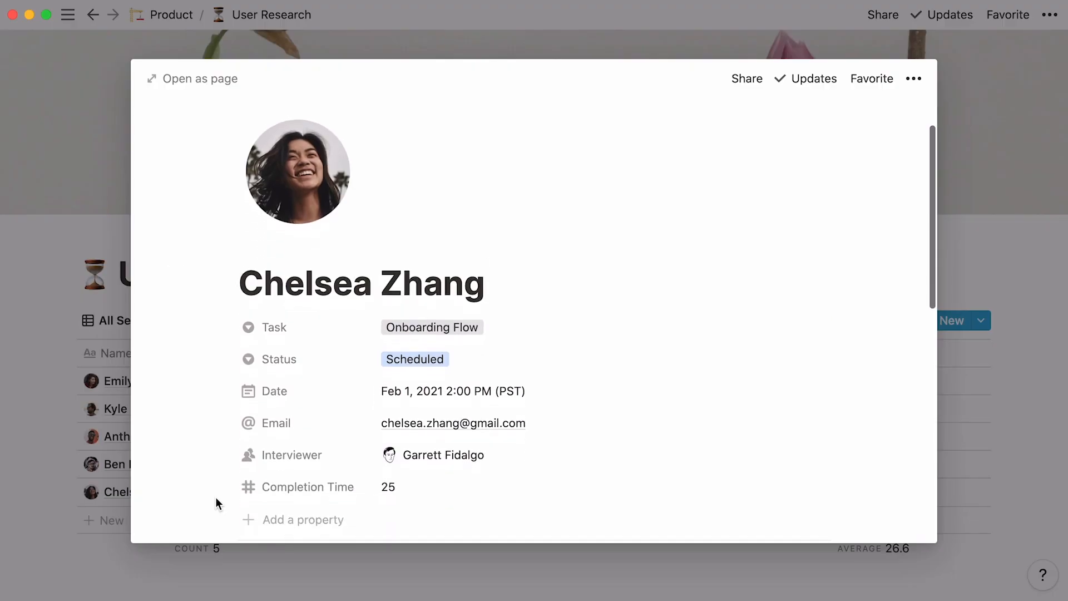
scroll("down", 3)
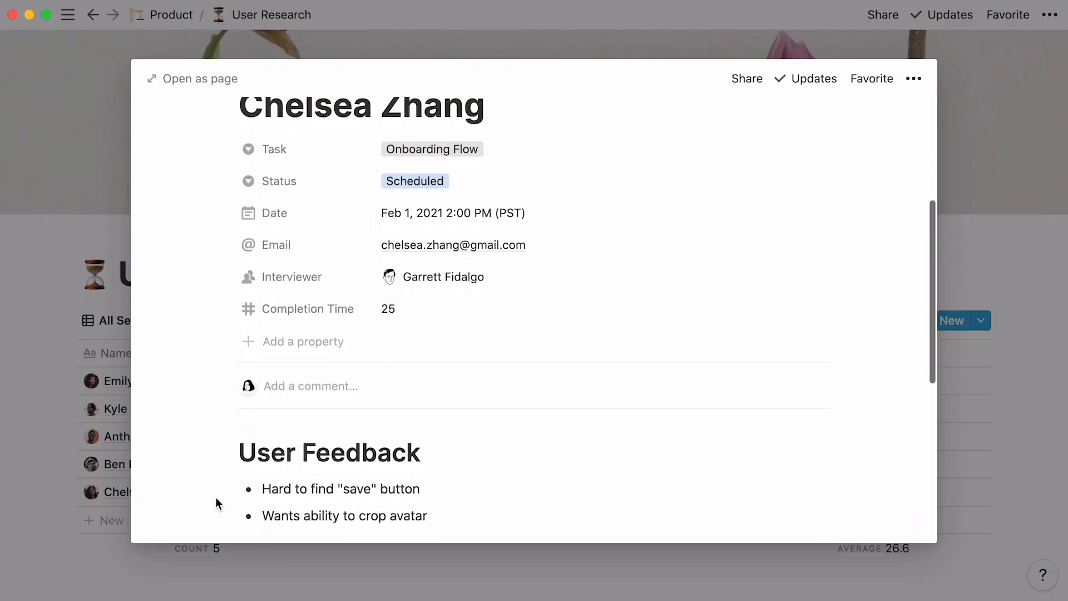
scroll("down", 3)
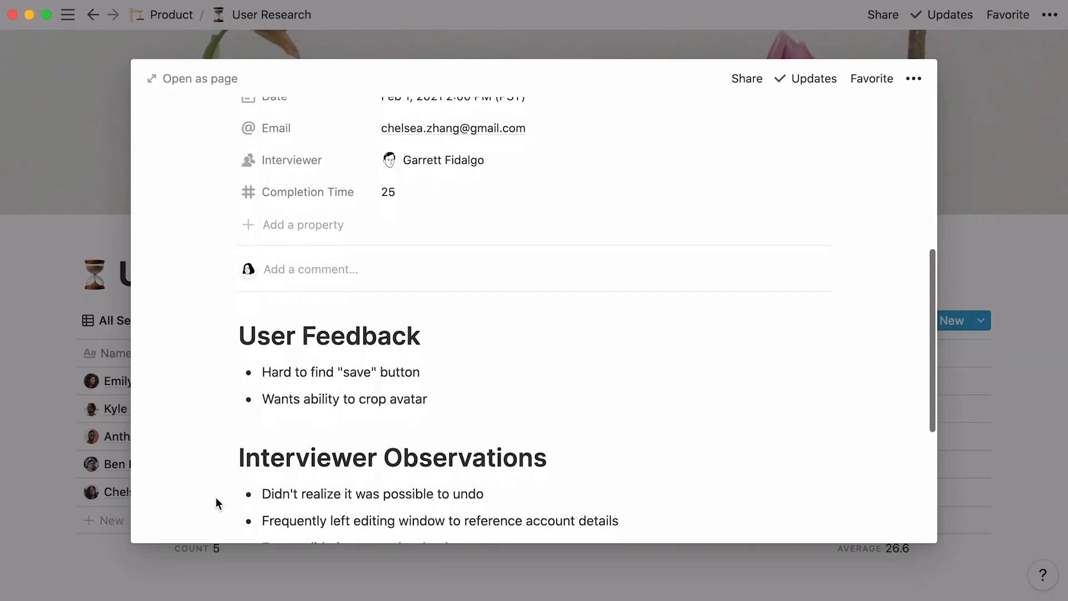
scroll("down", 3)
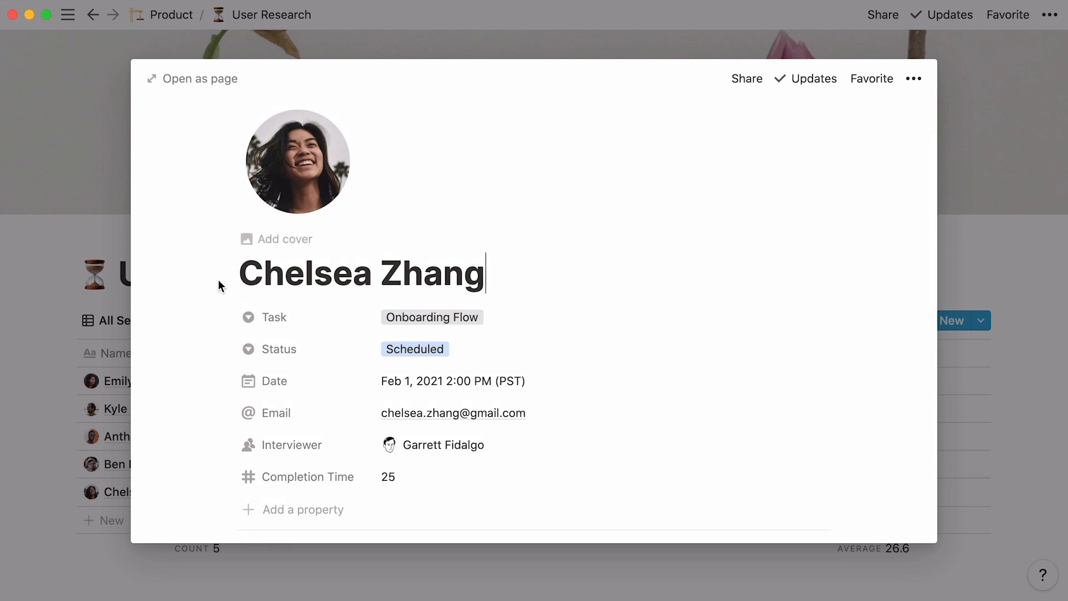
mouse_move(346, 304)
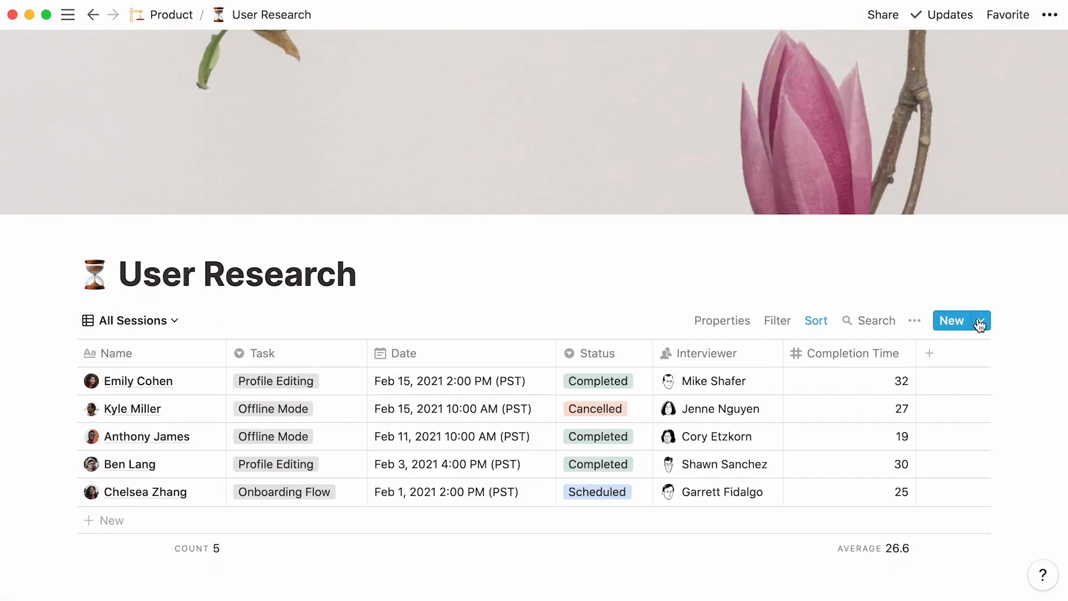
Add a blank sixth session record with templated sections, then close it.
left_click(951, 320)
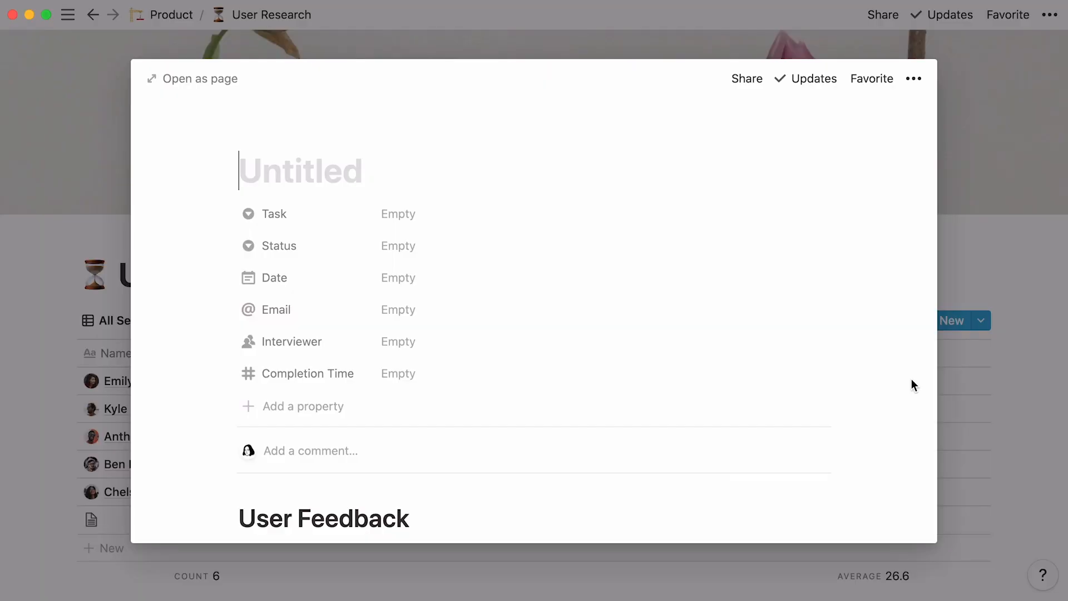
scroll("down", 3)
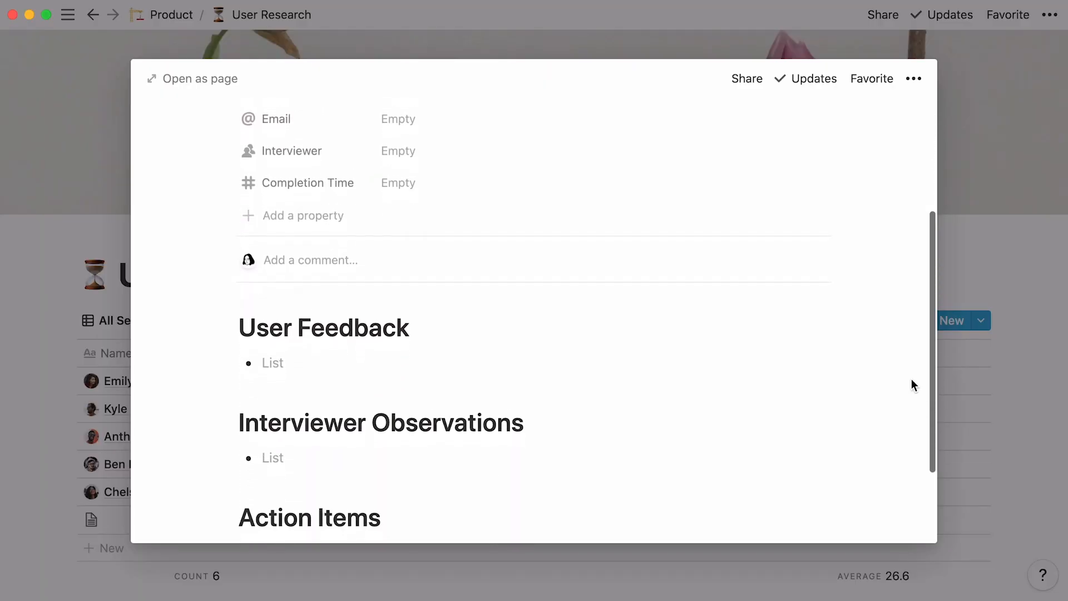
scroll("down", 3)
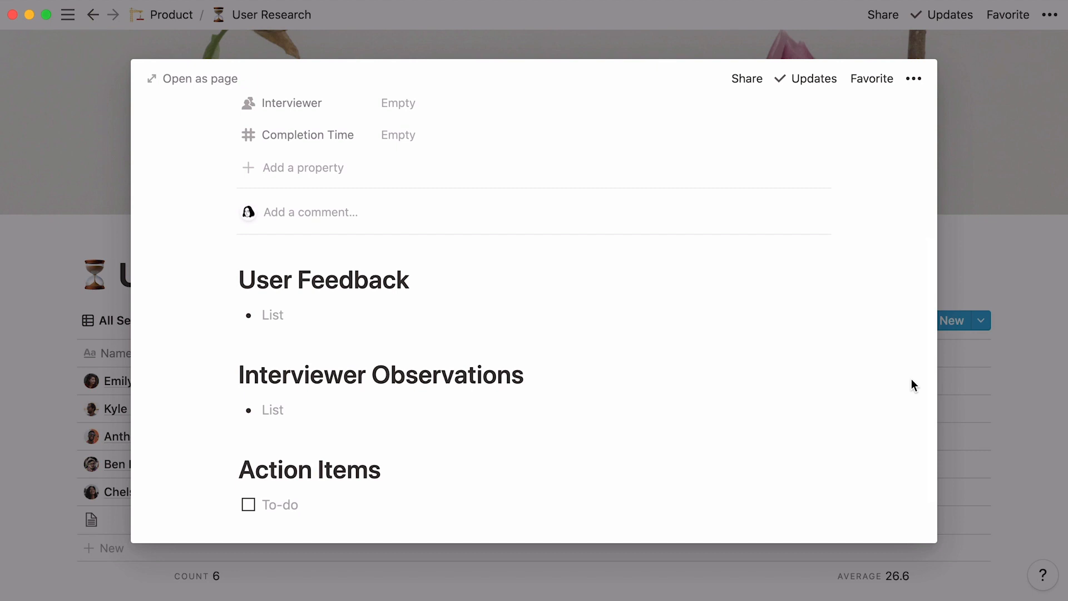
mouse_move(950, 354)
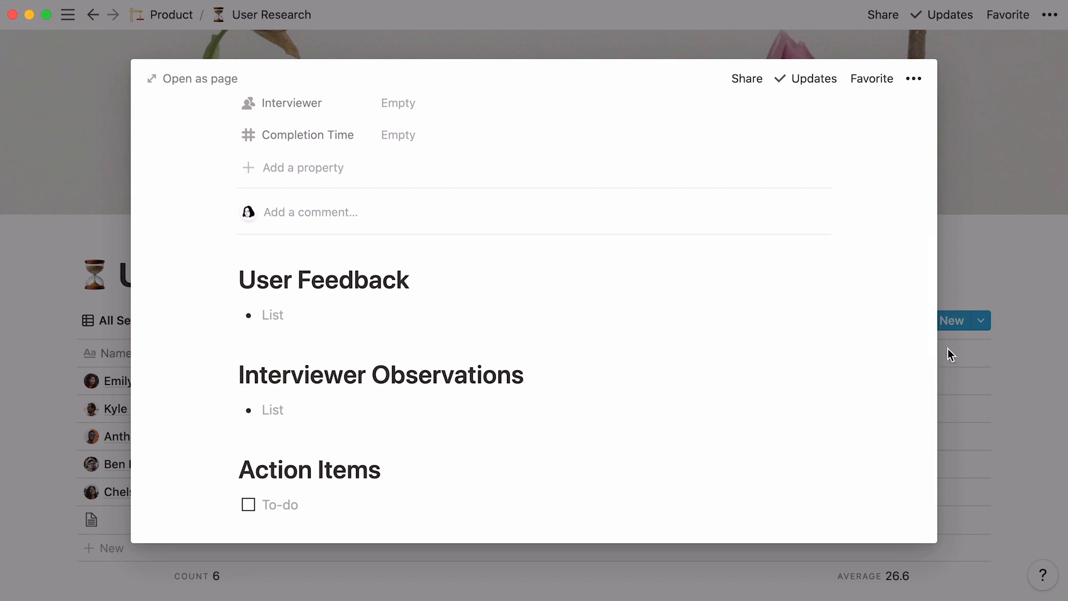
left_click(981, 320)
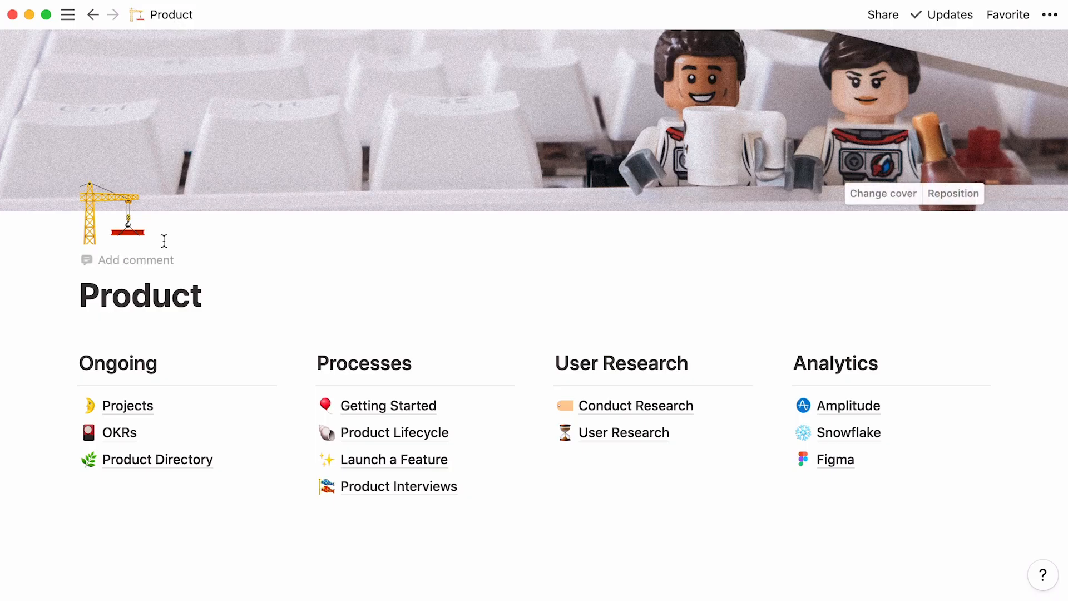
left_click(127, 405)
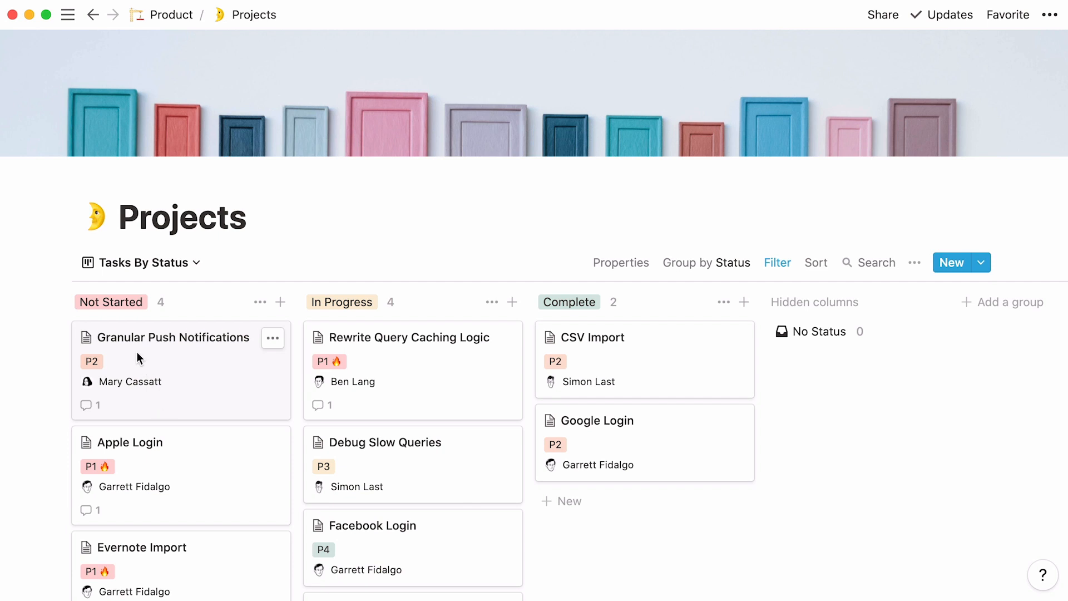
left_click(173, 337)
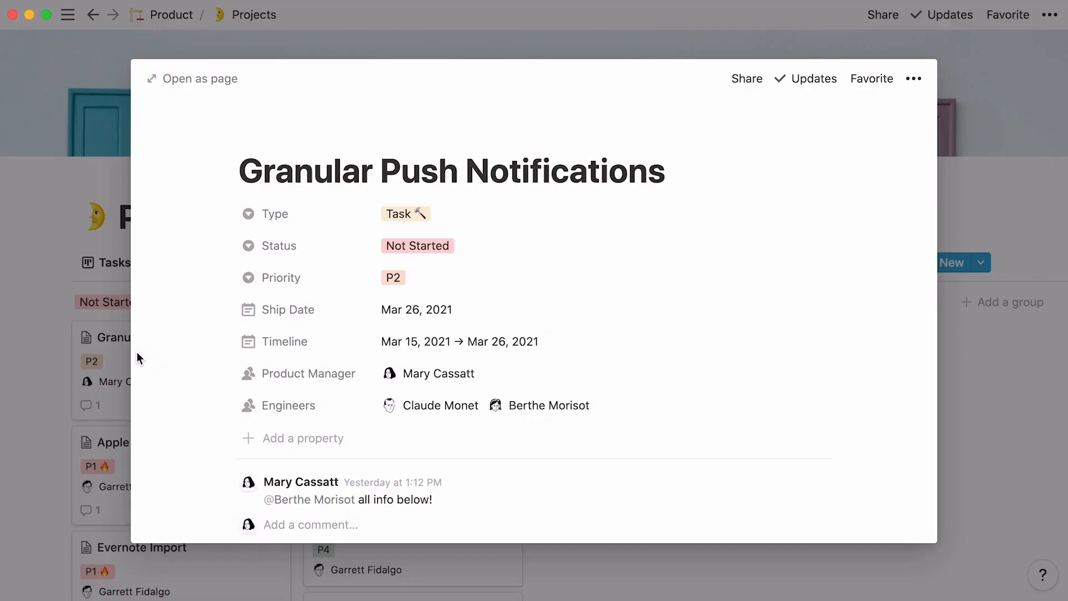
mouse_move(330, 218)
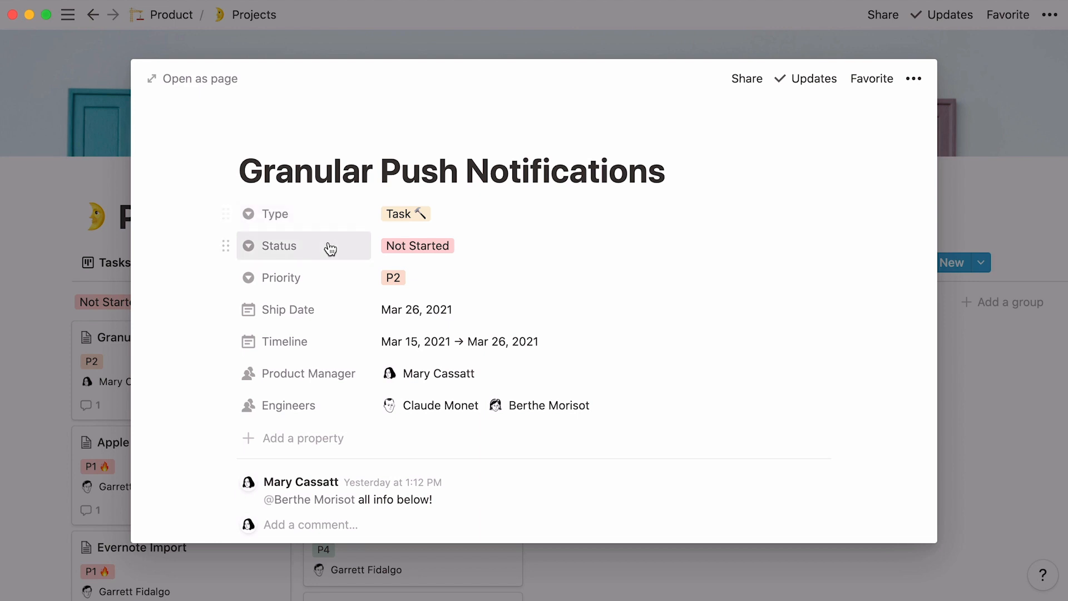
mouse_move(332, 280)
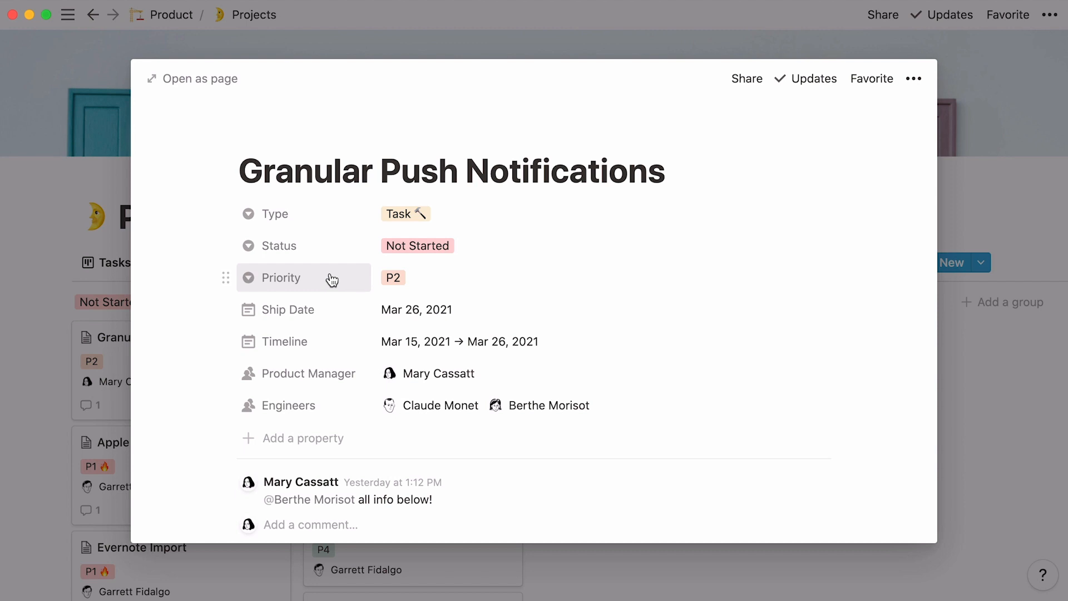
mouse_move(337, 309)
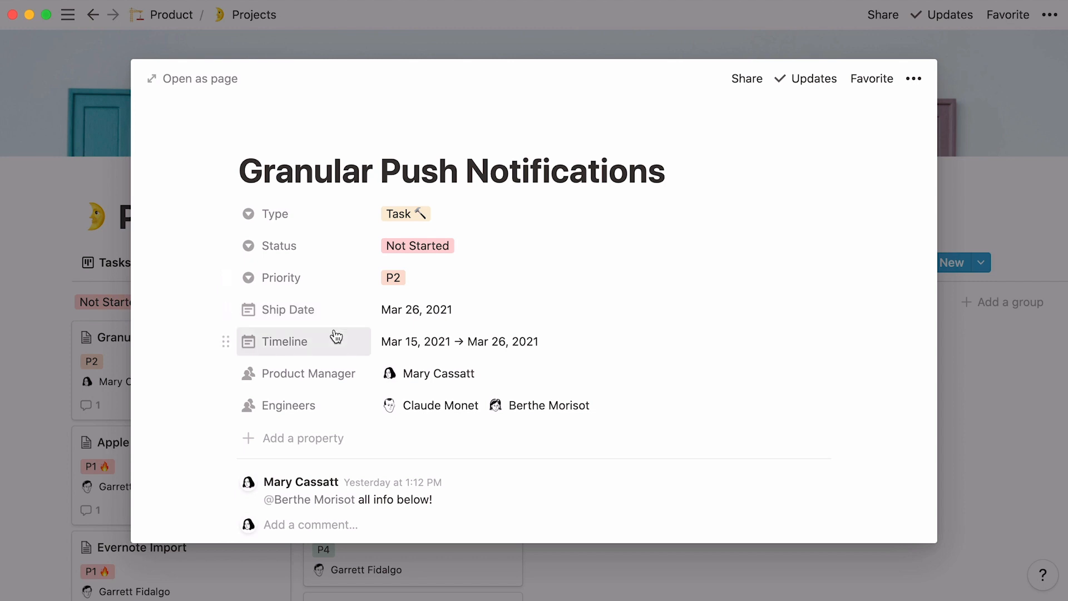
mouse_move(358, 362)
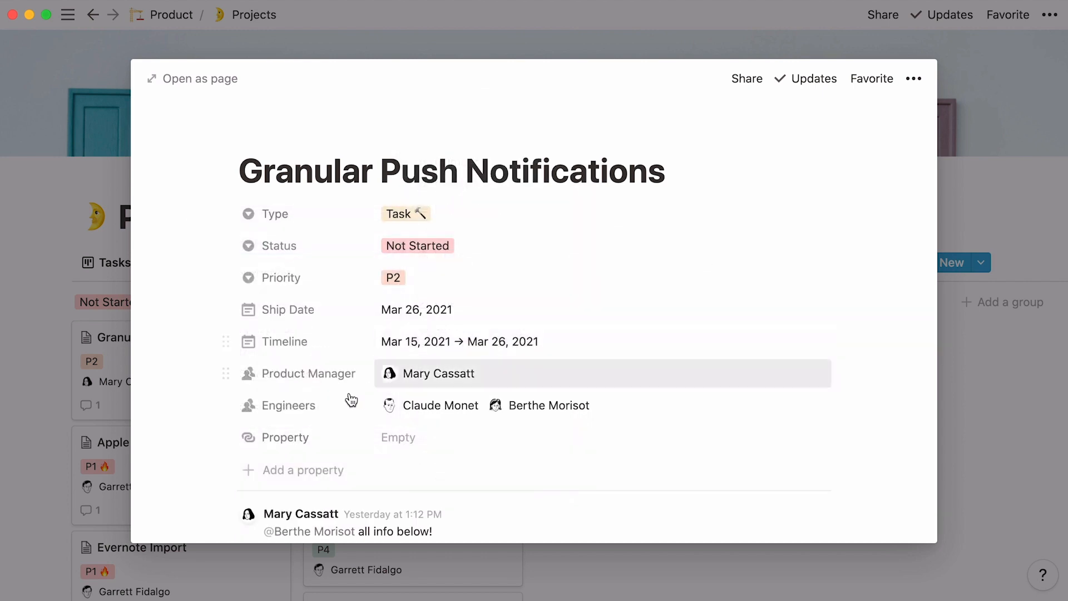
left_click(285, 436)
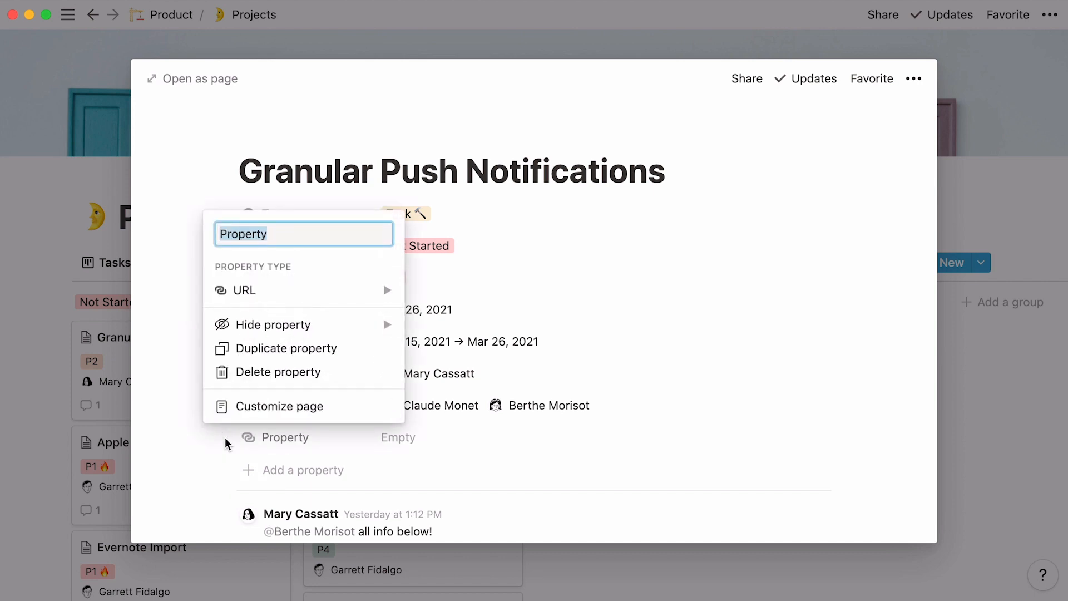
left_click(277, 372)
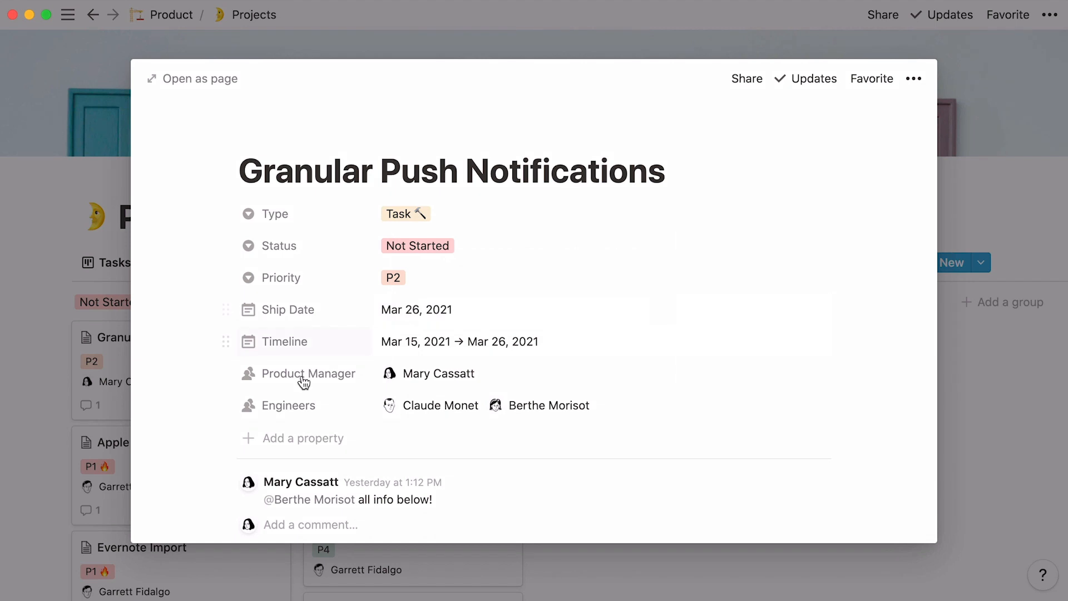
mouse_move(175, 427)
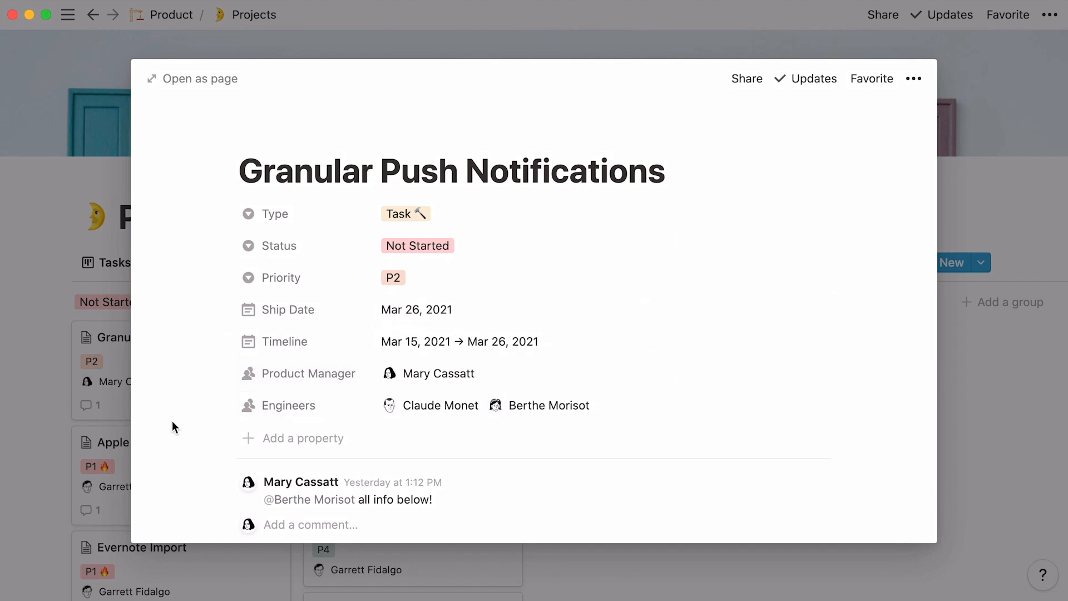
scroll("down", 3)
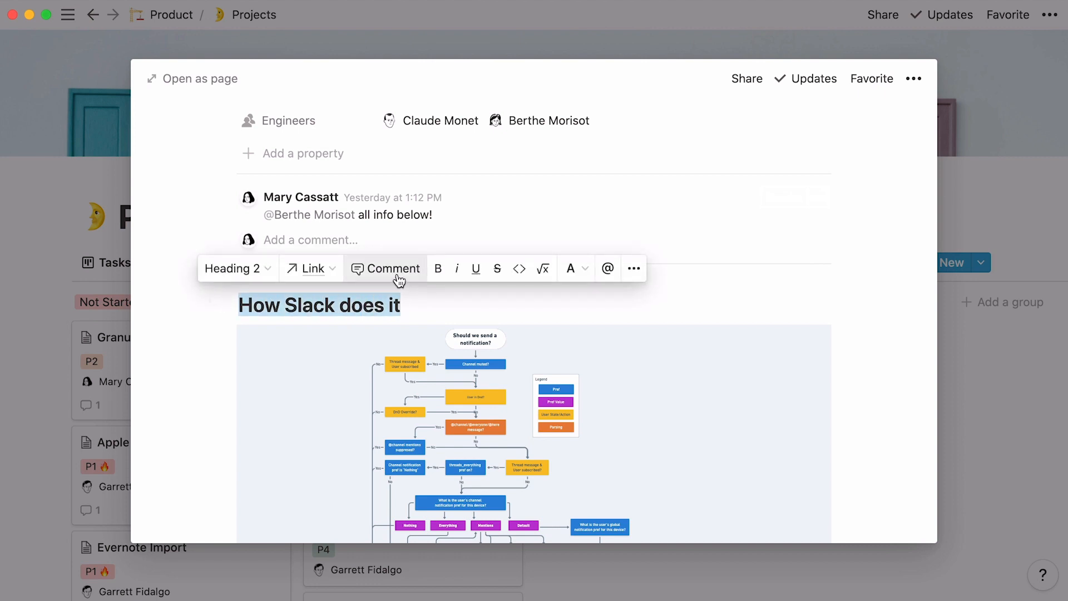
left_click(385, 268)
type("FYI")
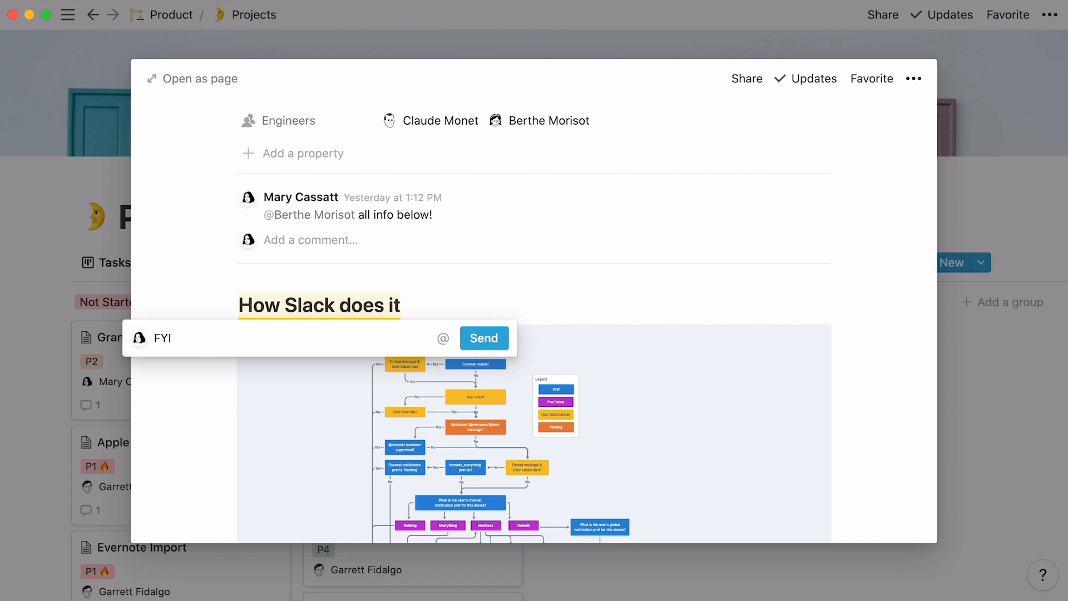
type("@claude Monet")
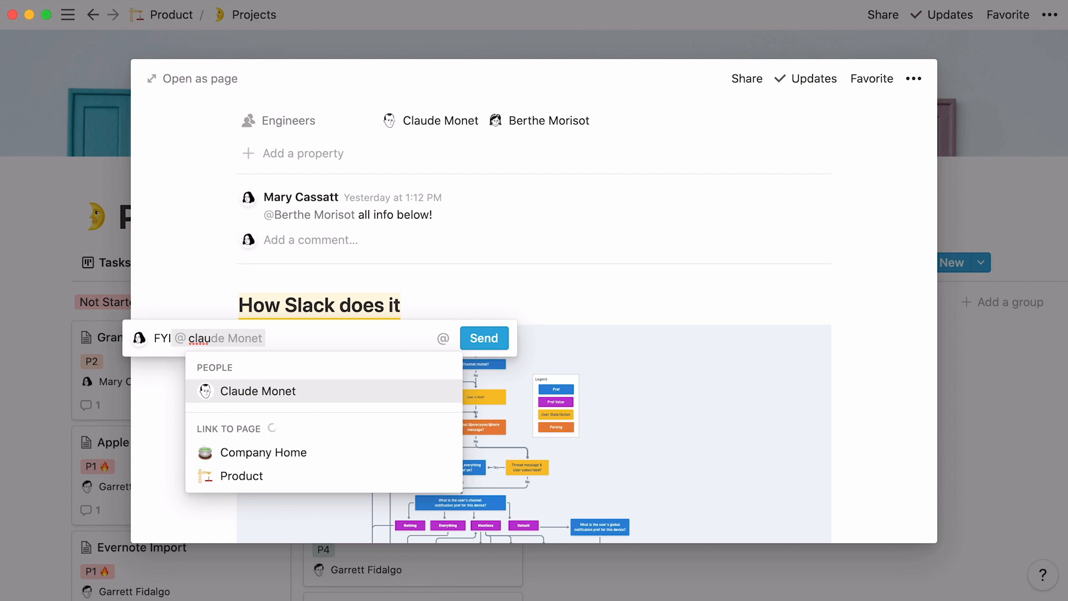
left_click(257, 390)
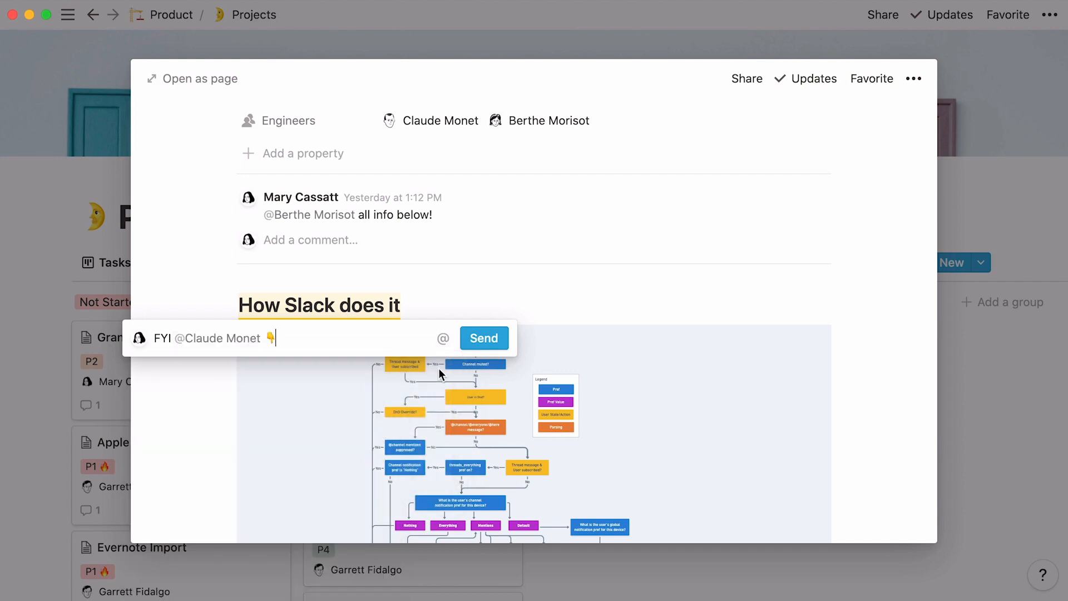
left_click(484, 338)
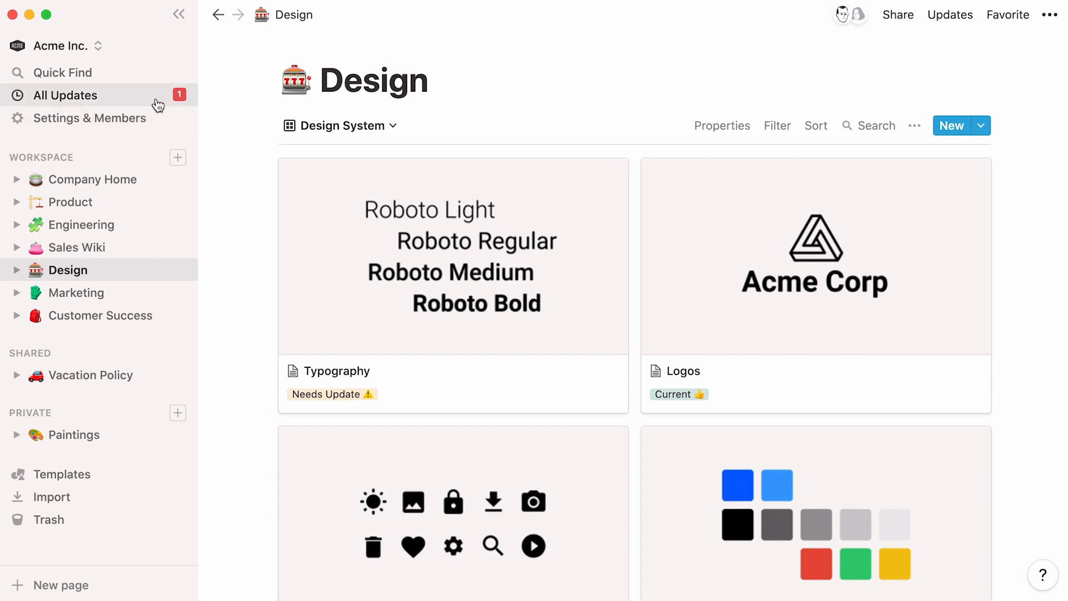
left_click(68, 95)
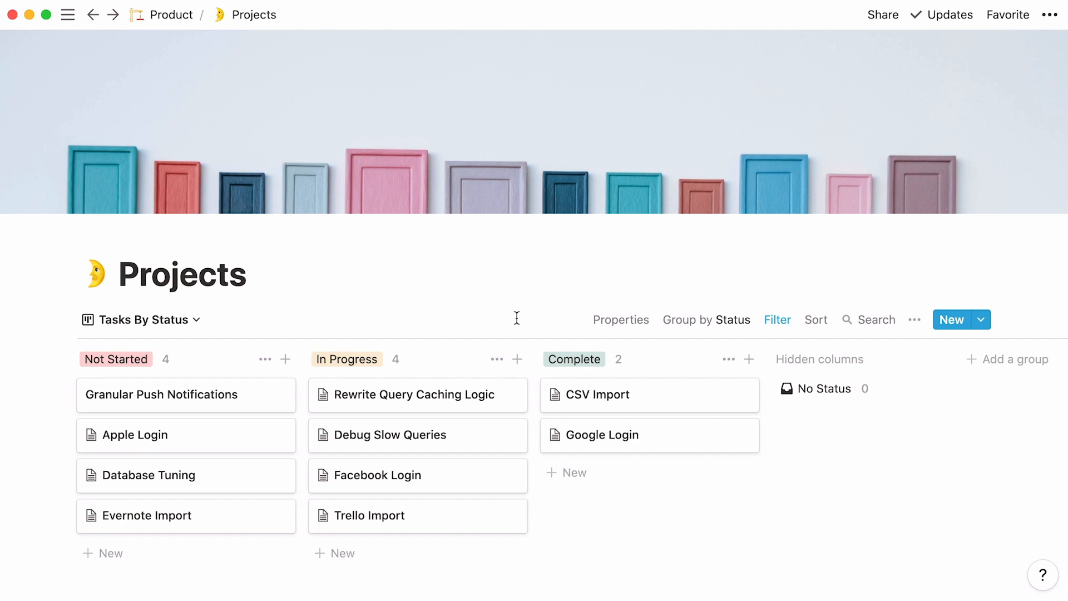
mouse_move(621, 319)
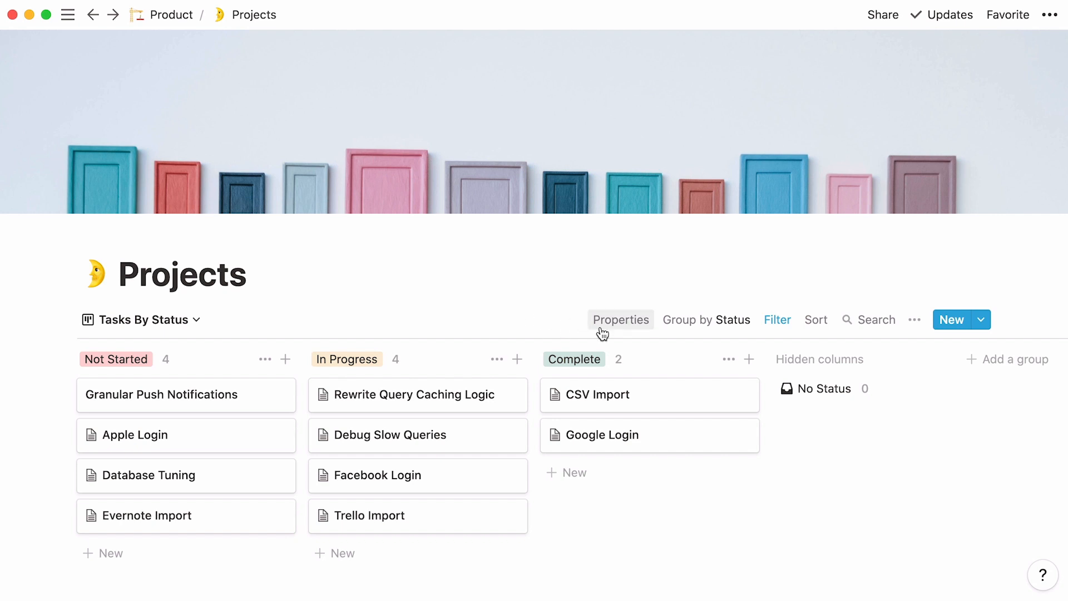
Turn on the Priority and Product Manager properties for the board cards.
left_click(619, 320)
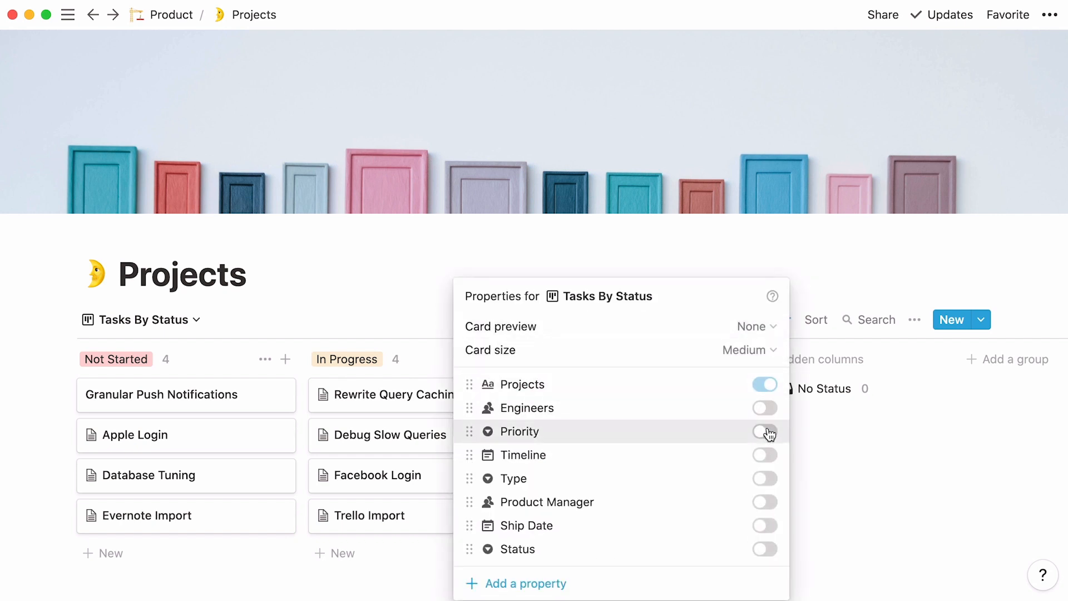
left_click(764, 430)
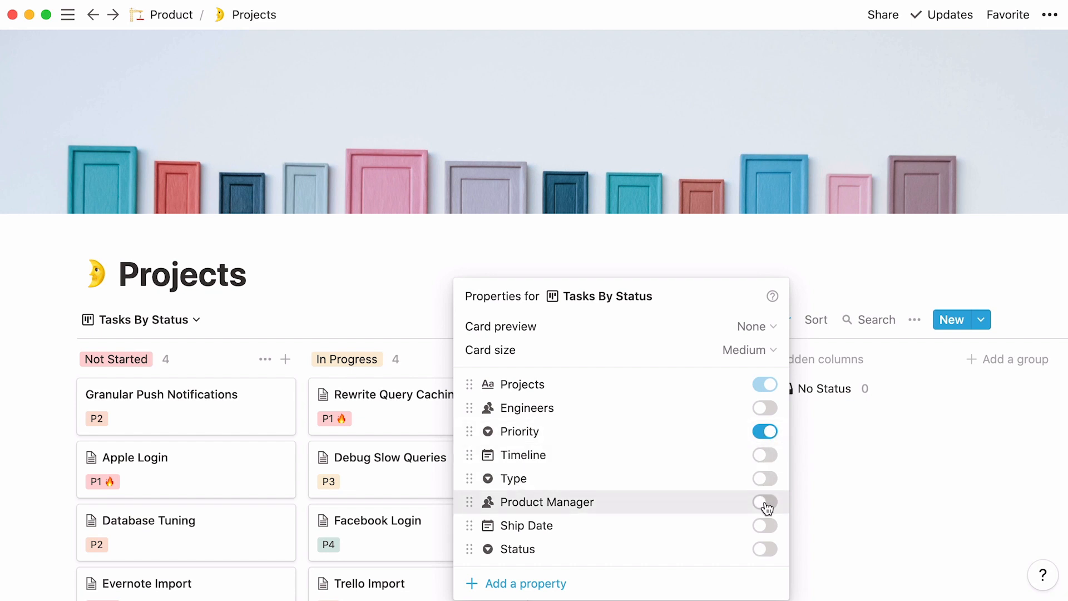
left_click(764, 501)
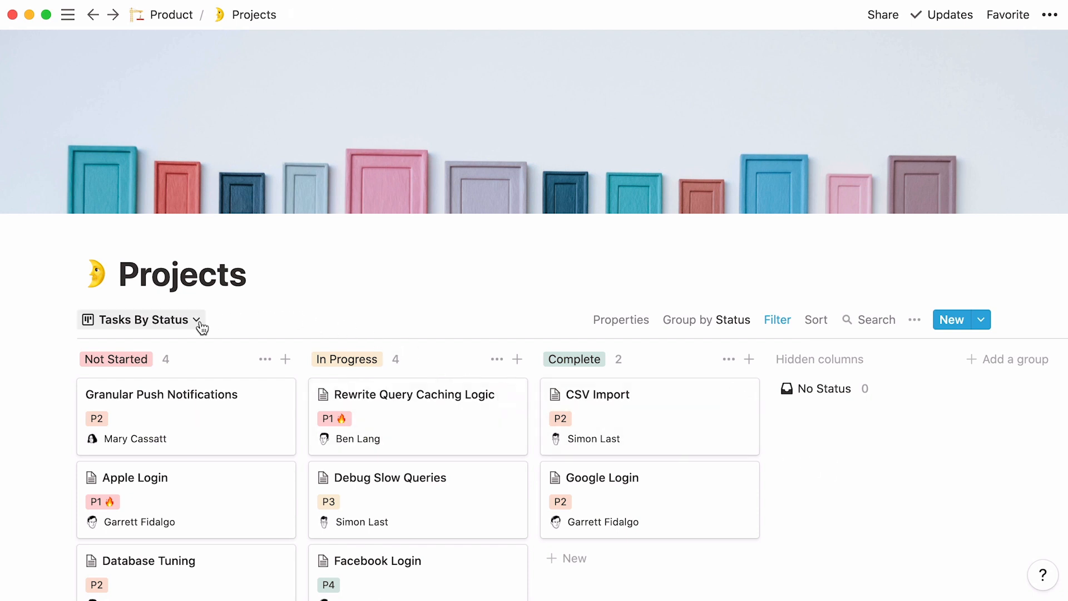
Start adding a new Table view from the Projects views list.
left_click(141, 319)
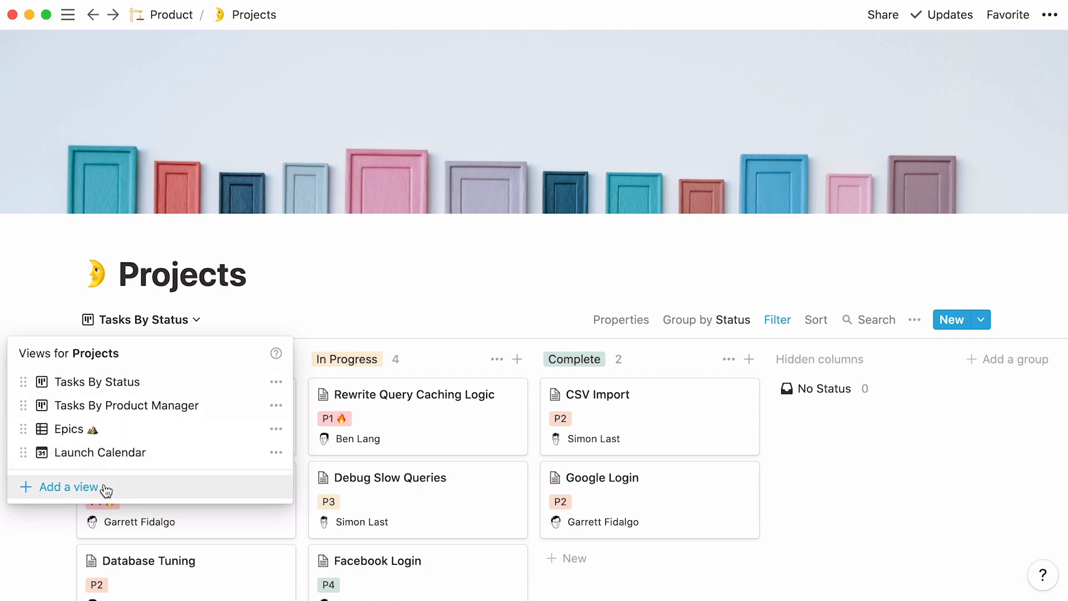
left_click(68, 486)
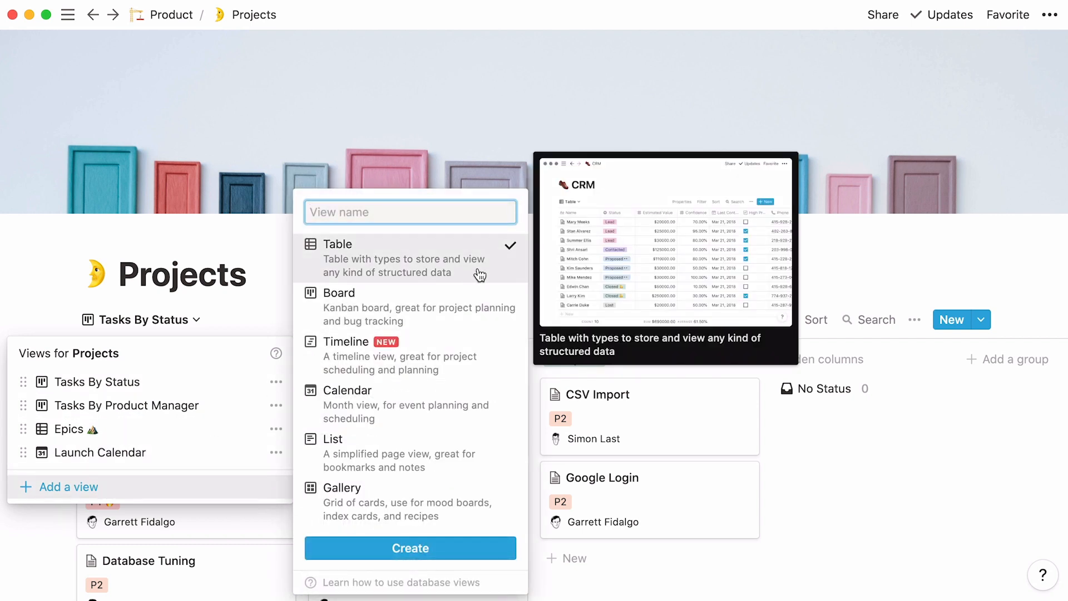
mouse_move(491, 362)
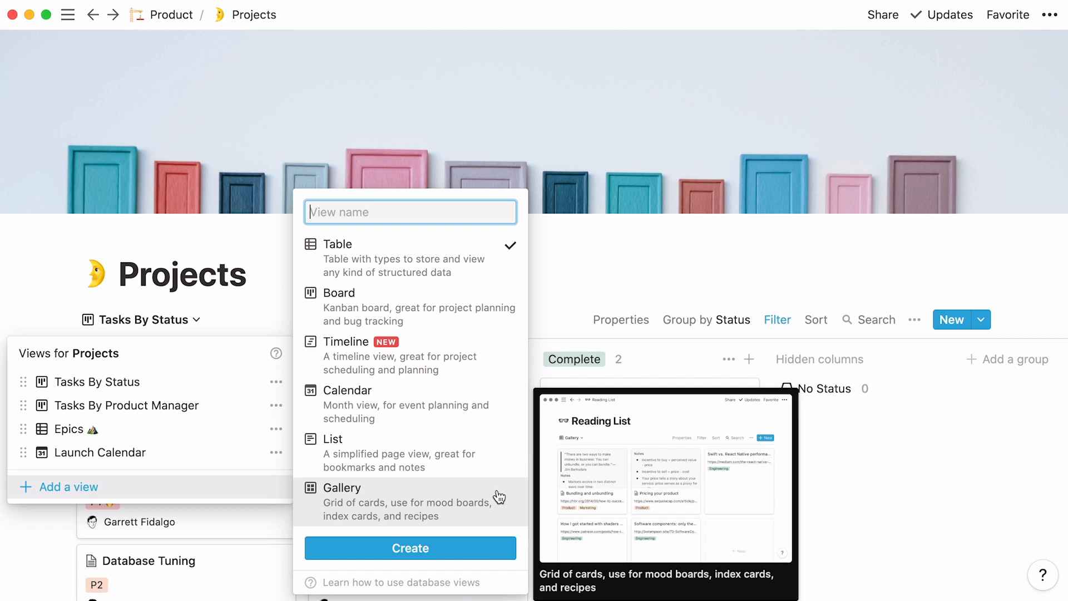
mouse_move(482, 333)
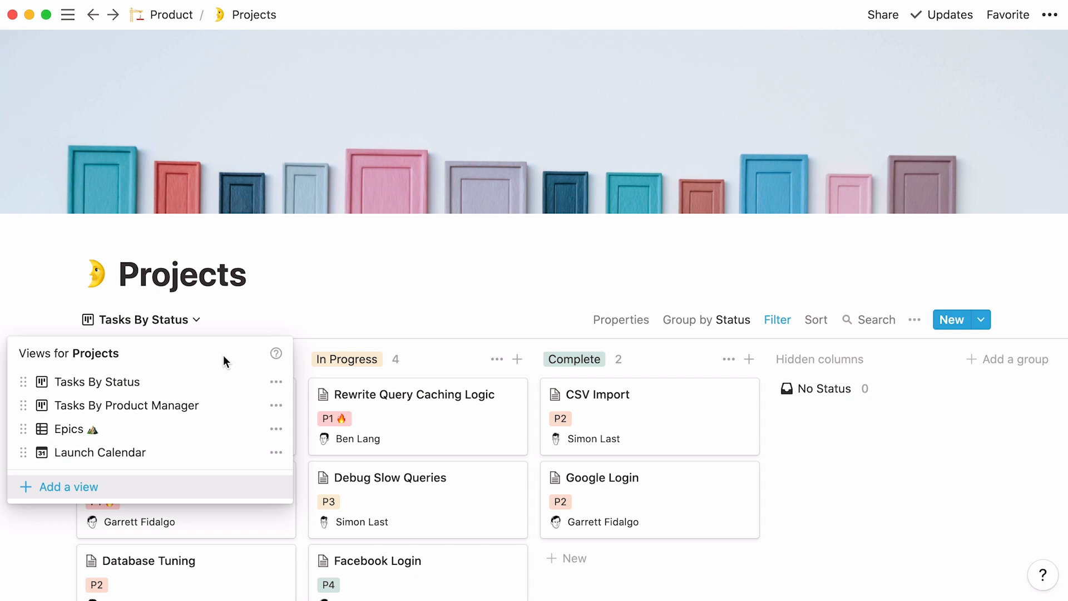
Visit the Launch Calendar and Tasks By Product Manager views, then return to Tasks By Status.
left_click(99, 453)
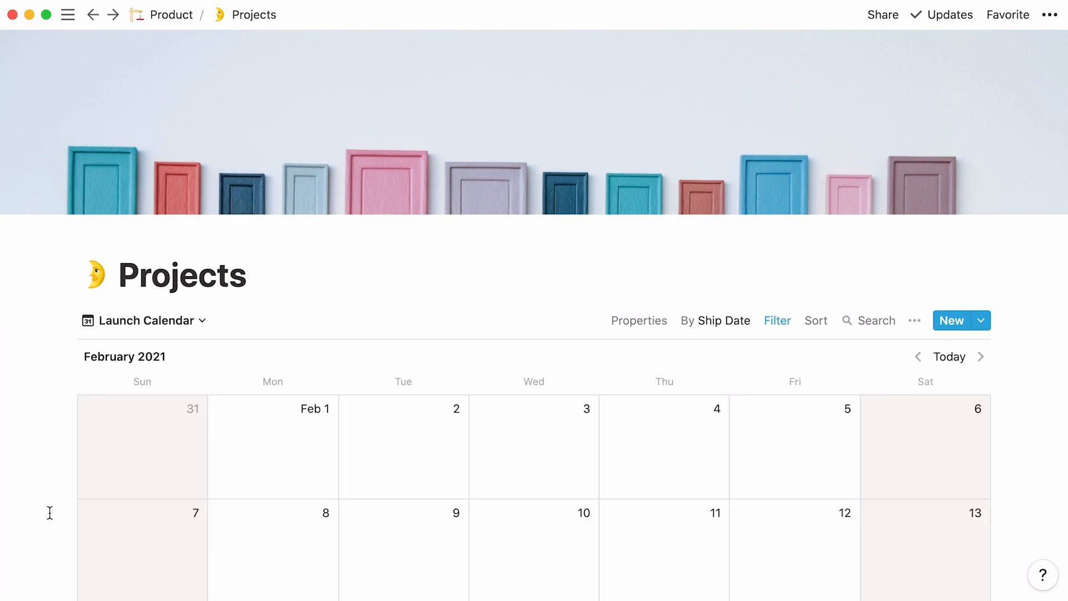
scroll("down", 3)
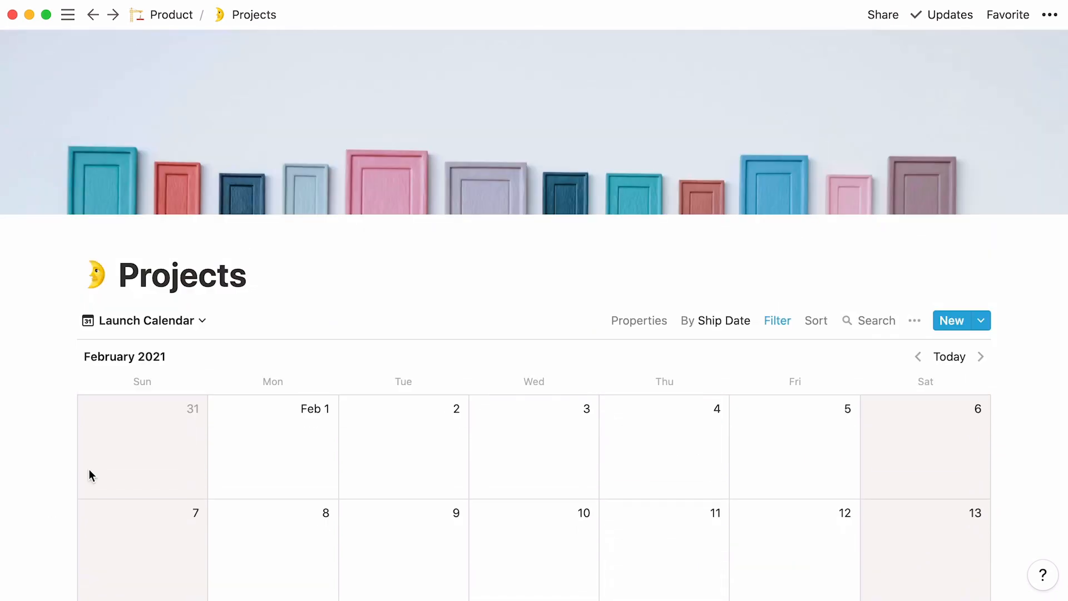
left_click(144, 321)
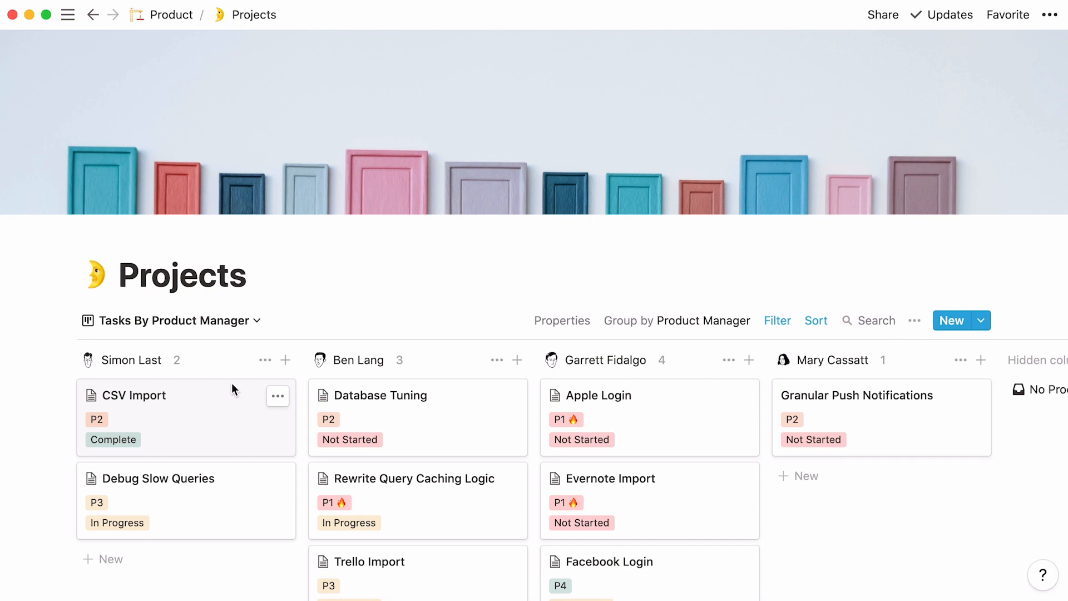
left_click(174, 321)
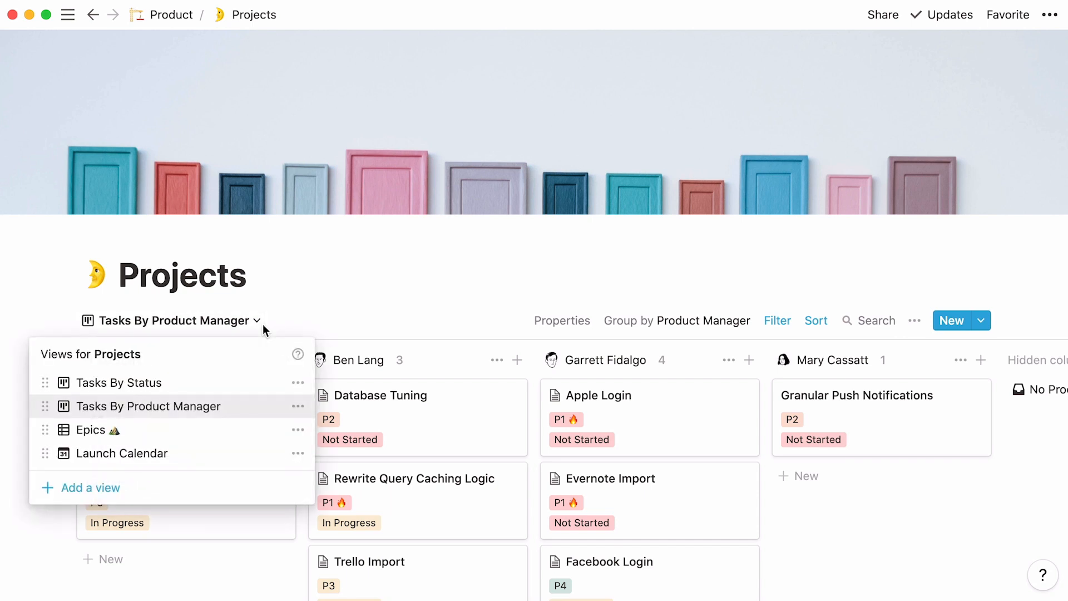
left_click(118, 382)
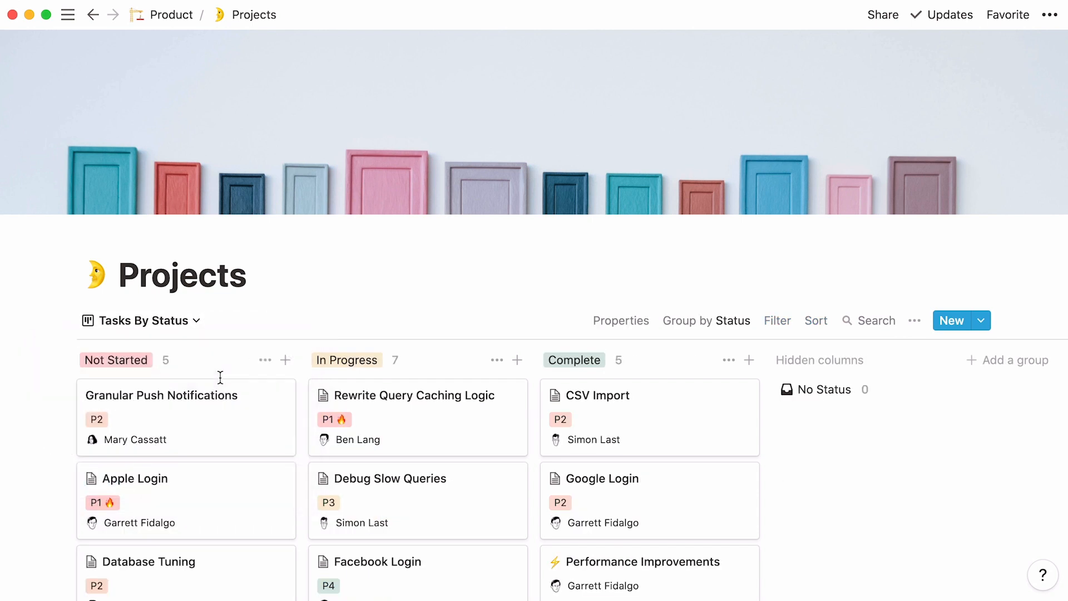
Change the board filter property to Type and pick its value to reach the Epics table.
scroll("down", 3)
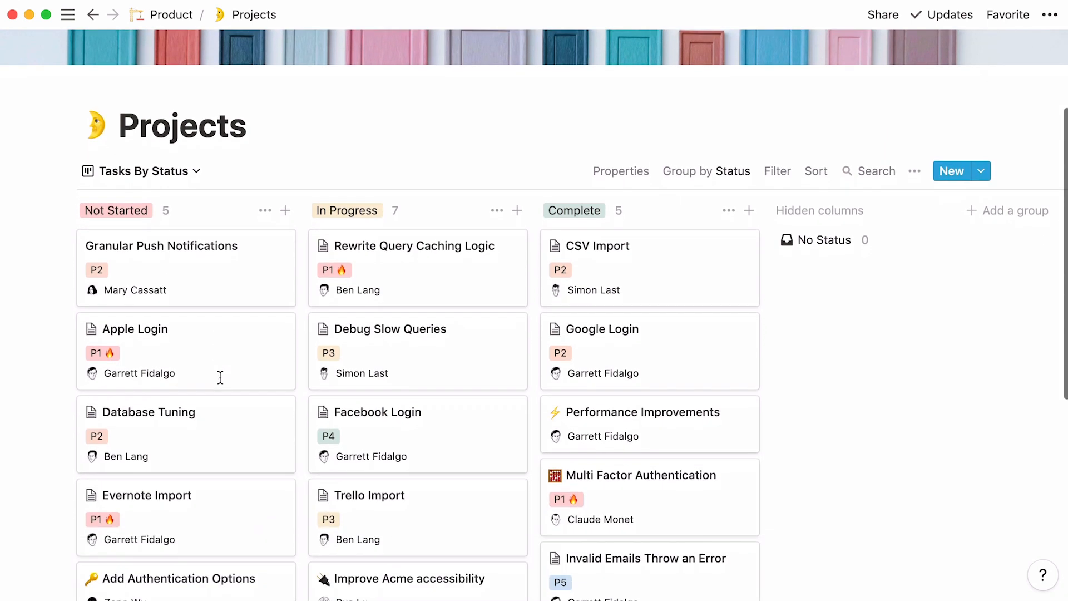
scroll("down", 3)
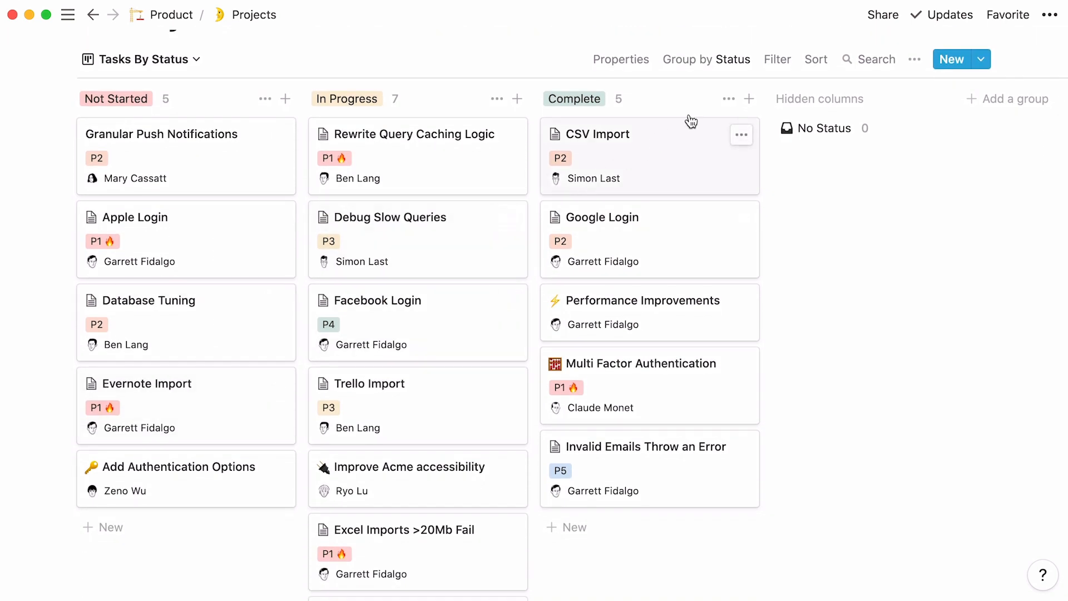
left_click(776, 59)
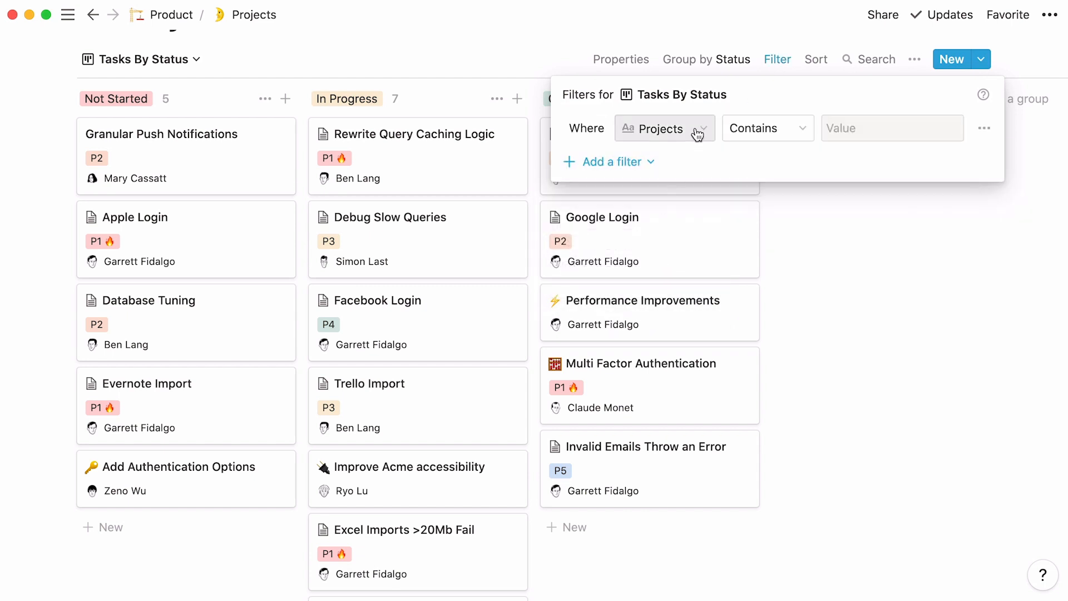
left_click(664, 128)
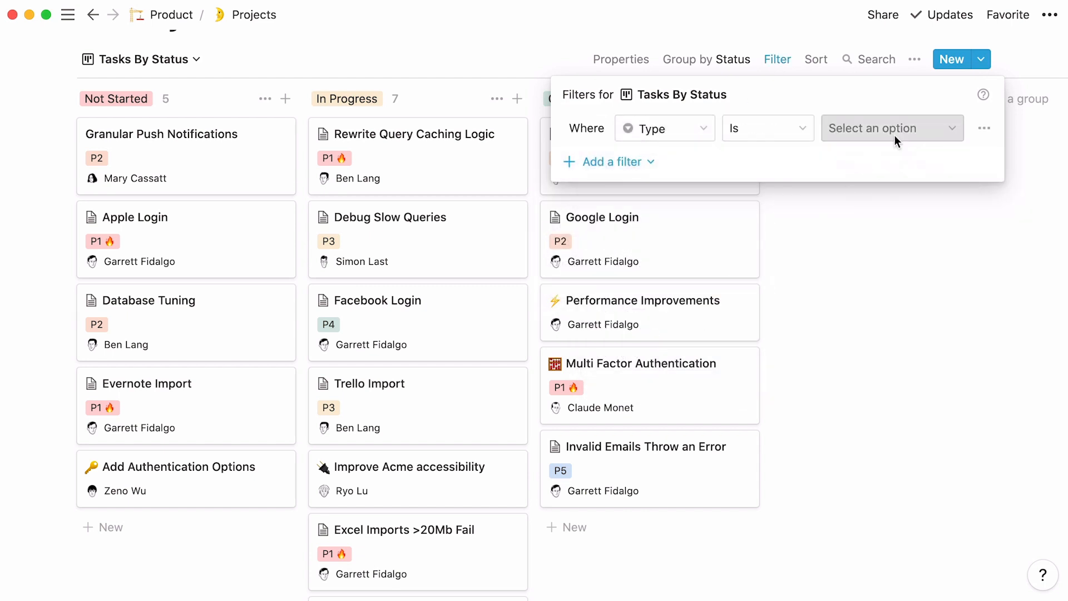
left_click(891, 128)
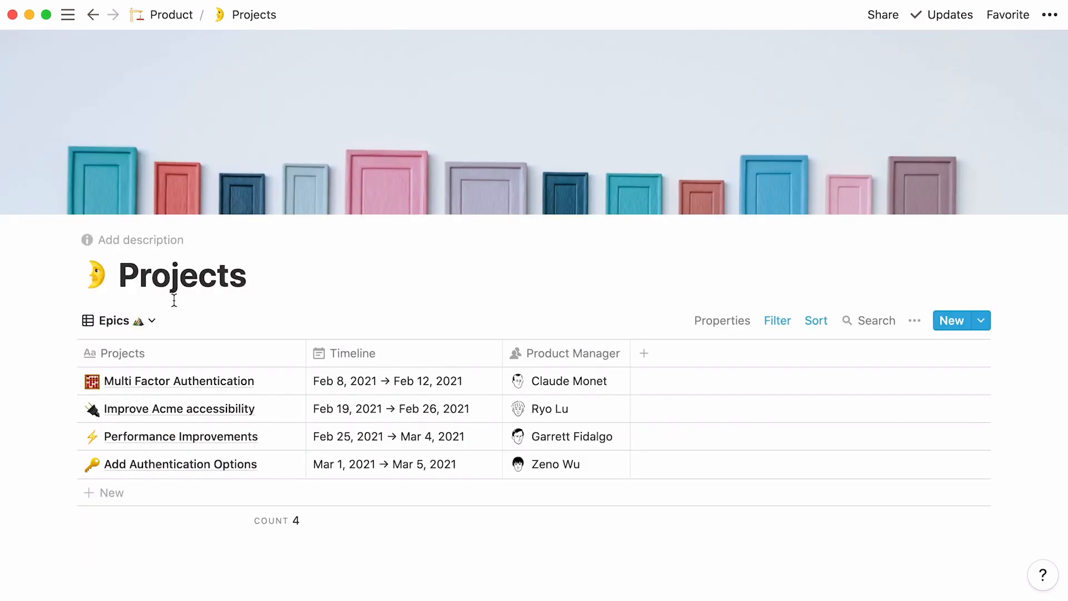
left_click(777, 321)
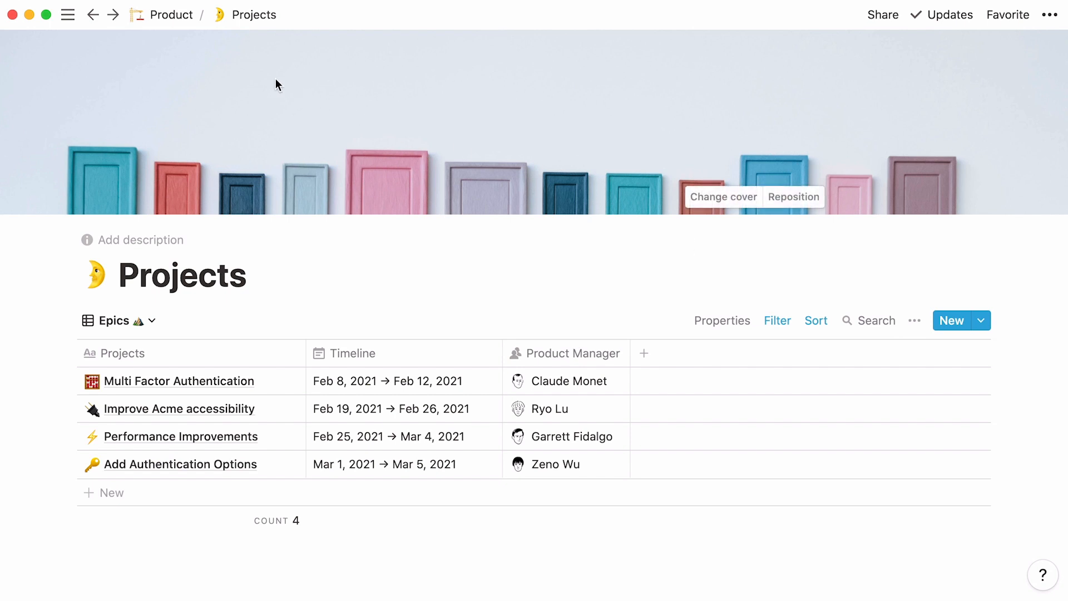
left_click(172, 14)
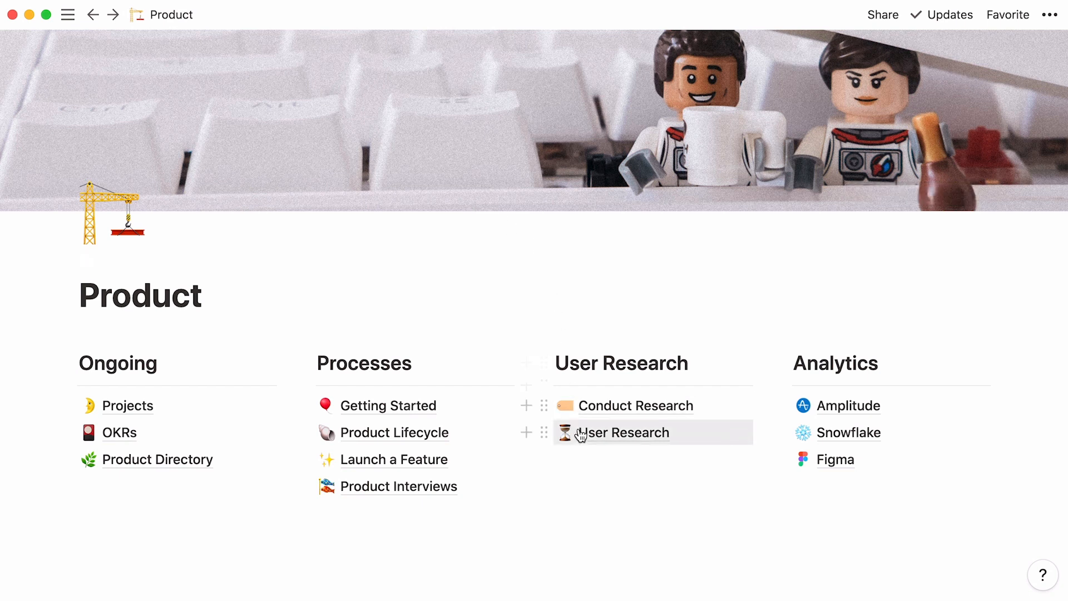
left_click(628, 433)
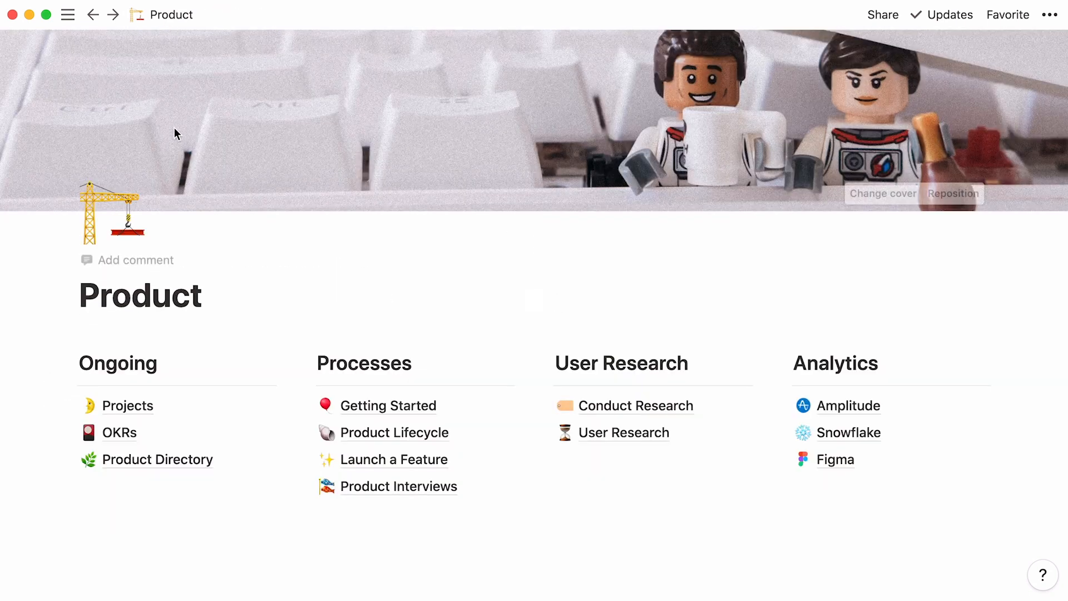
left_click(127, 405)
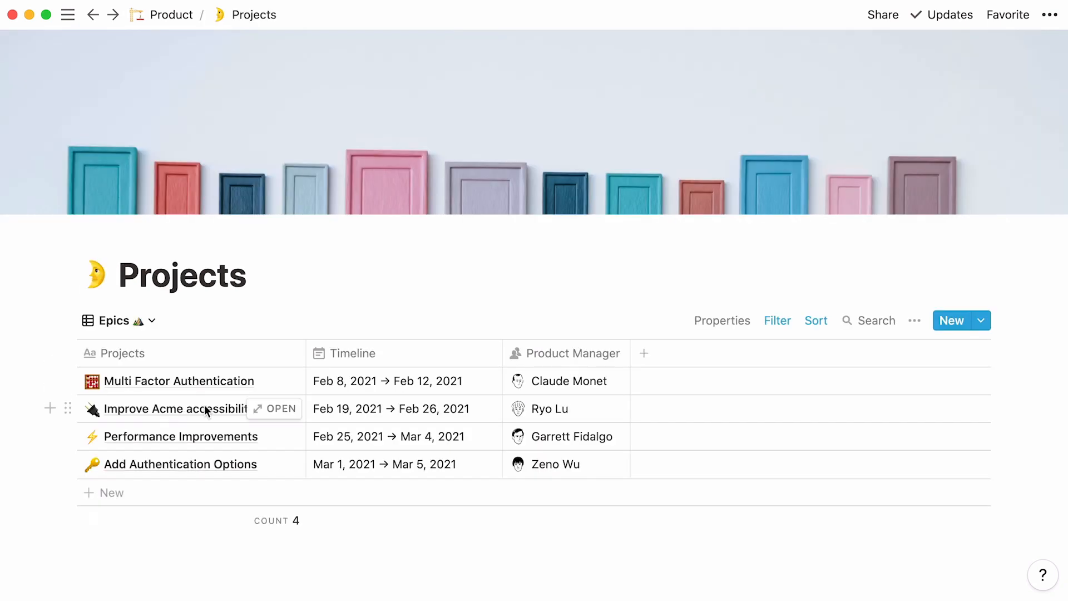
Add a new Epics property named 'User Research' of type Relation.
left_click(643, 352)
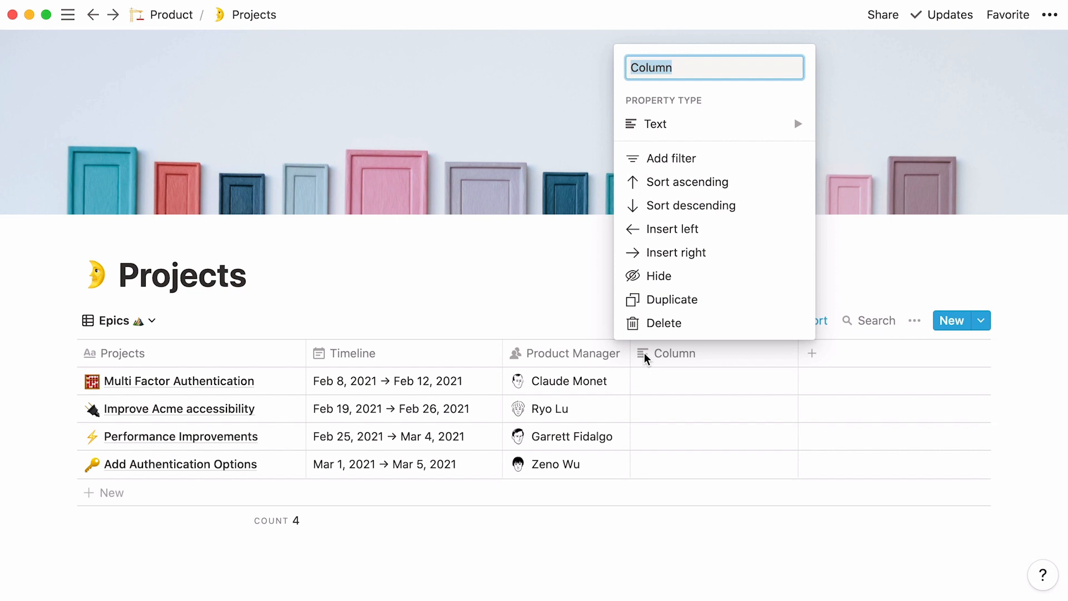
type("User Research")
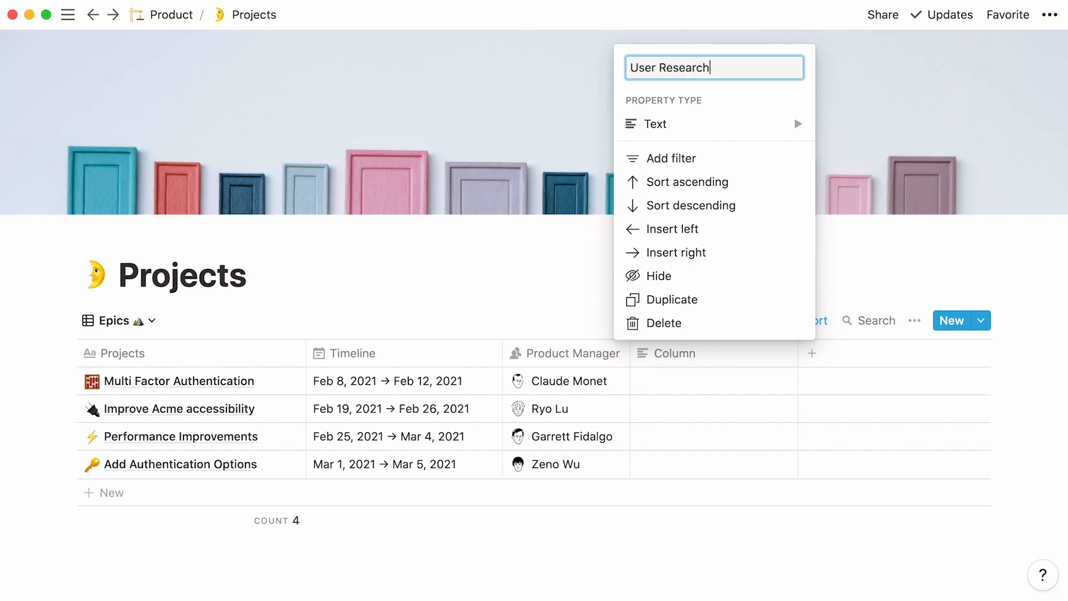
left_click(654, 123)
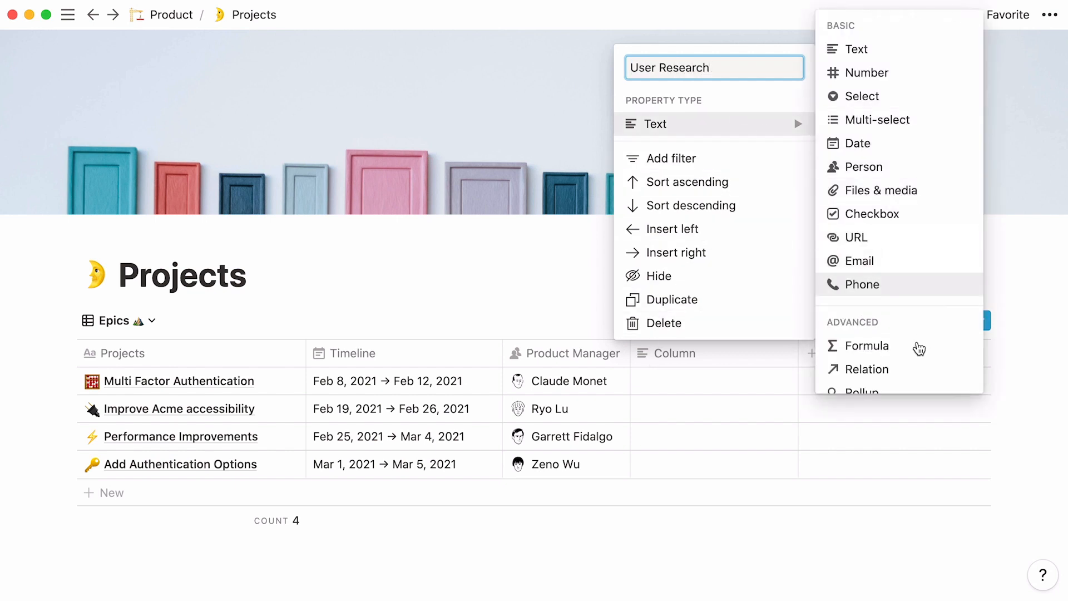
left_click(867, 368)
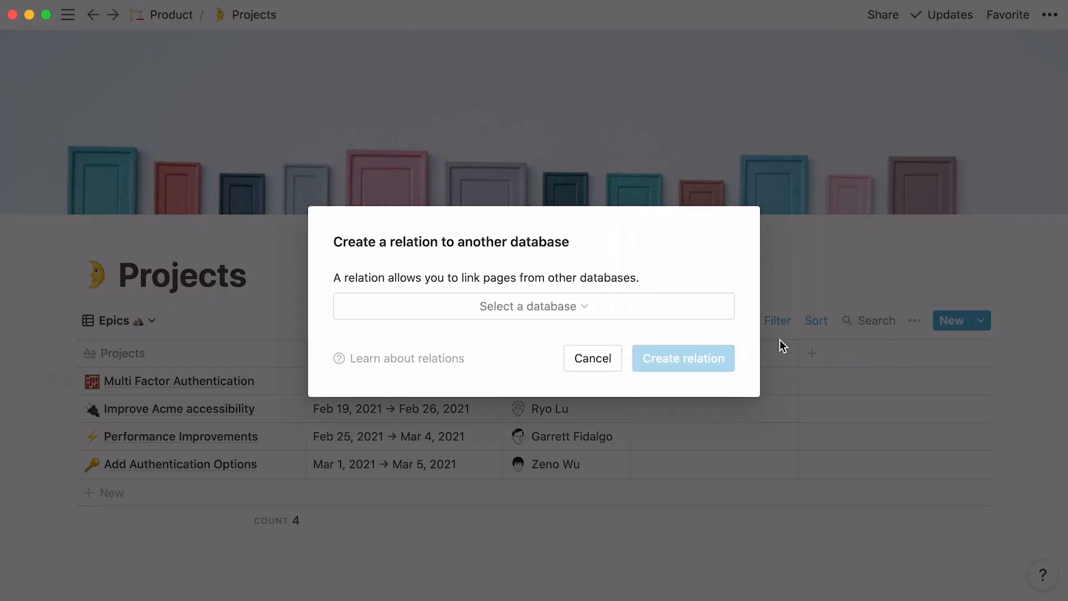
Search for and select the User Research database as the relation target.
left_click(533, 306)
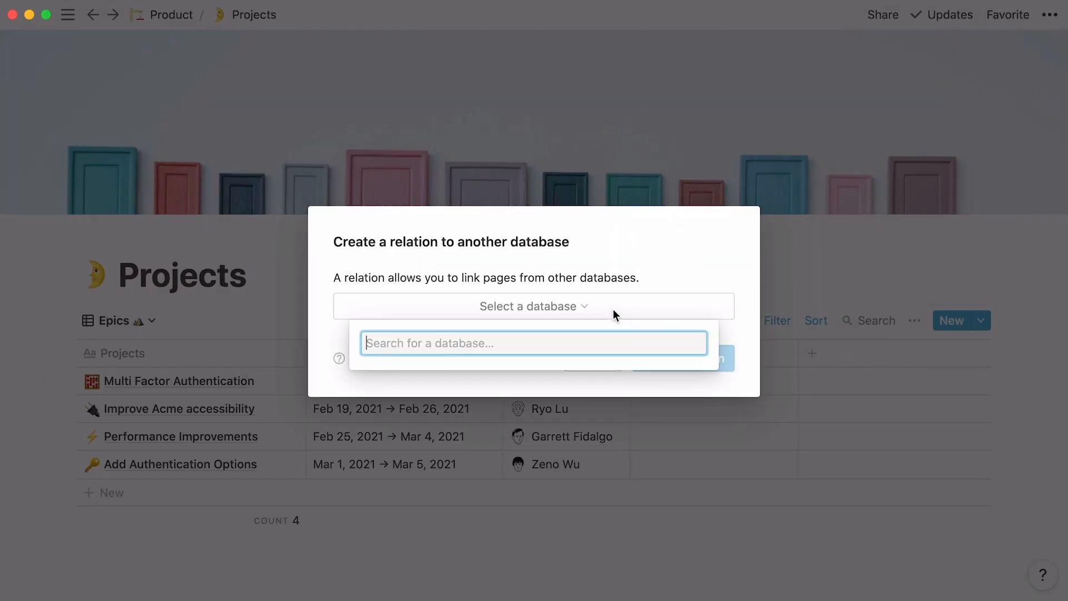
type("u")
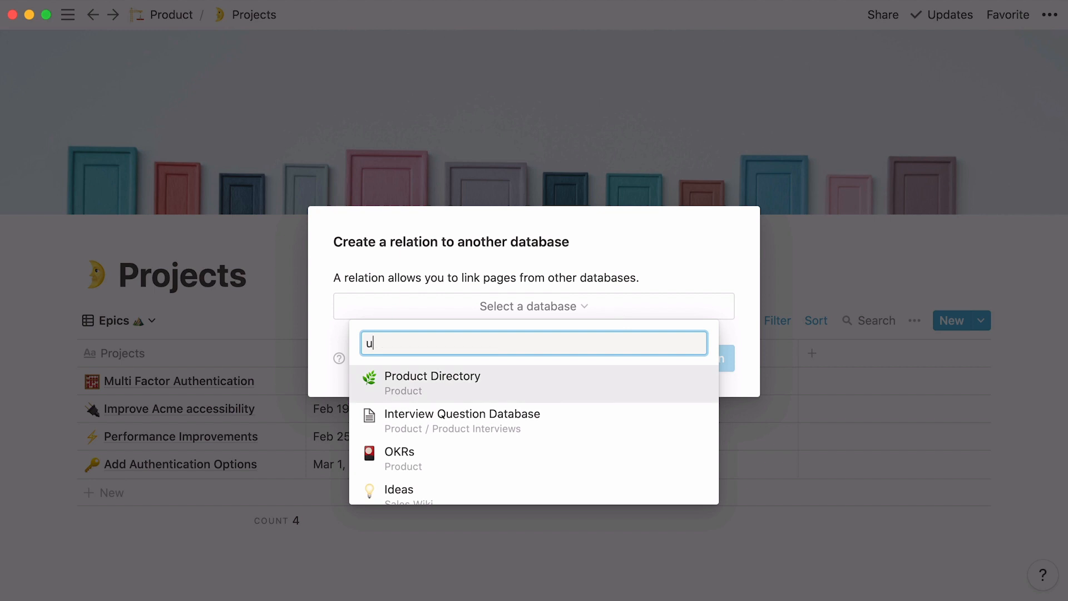
type("ser")
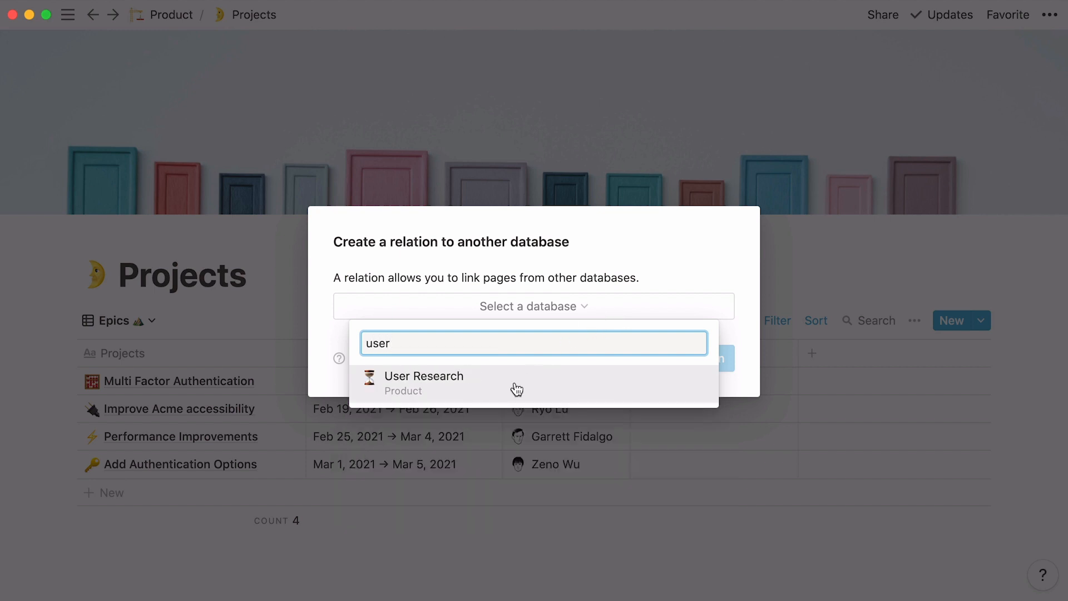
left_click(423, 382)
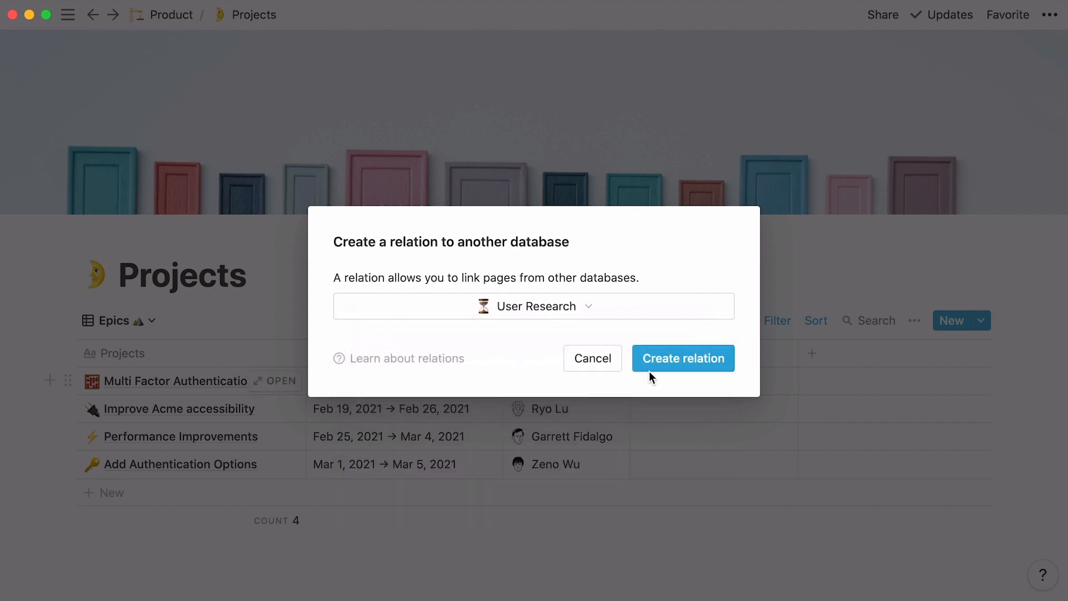
mouse_move(682, 375)
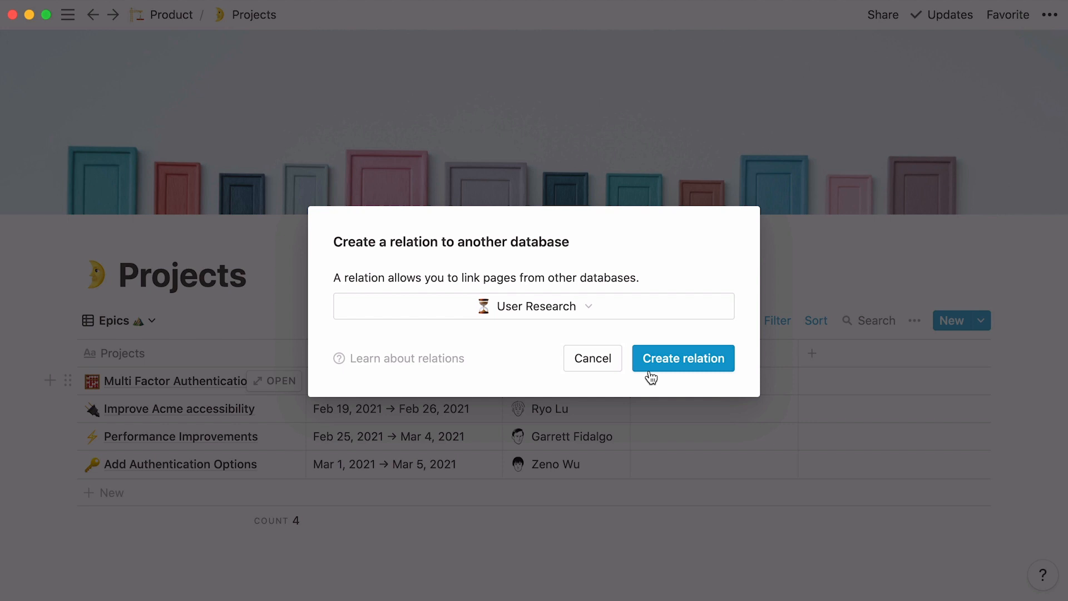
Create the relation and check the linked research sessions for an epic.
left_click(682, 357)
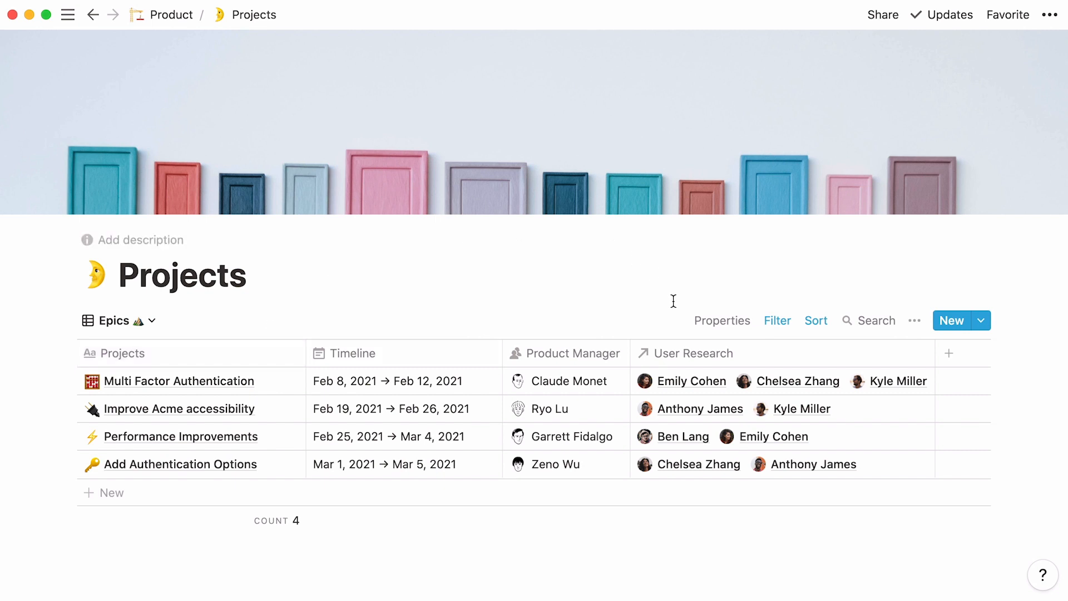
mouse_move(687, 361)
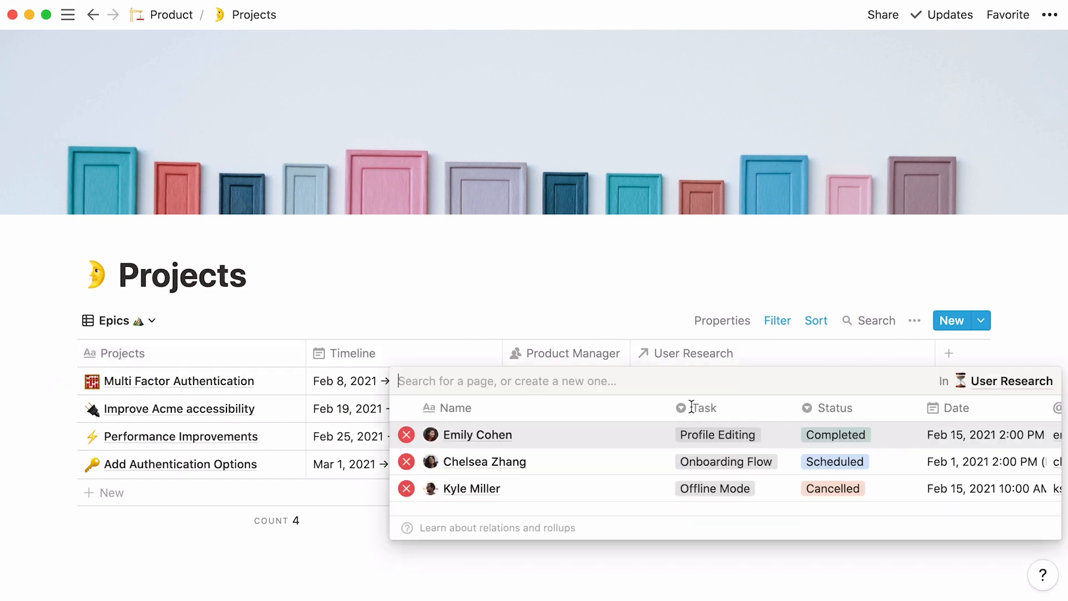
left_click(484, 460)
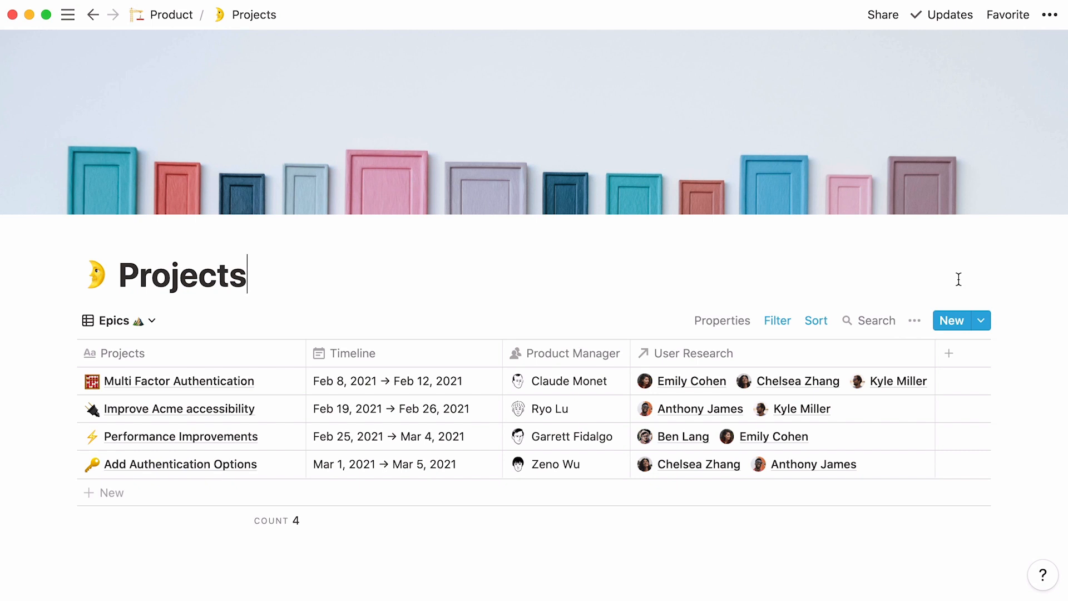
Go to the Meeting Notes table from the workspace sidebar.
left_click(68, 15)
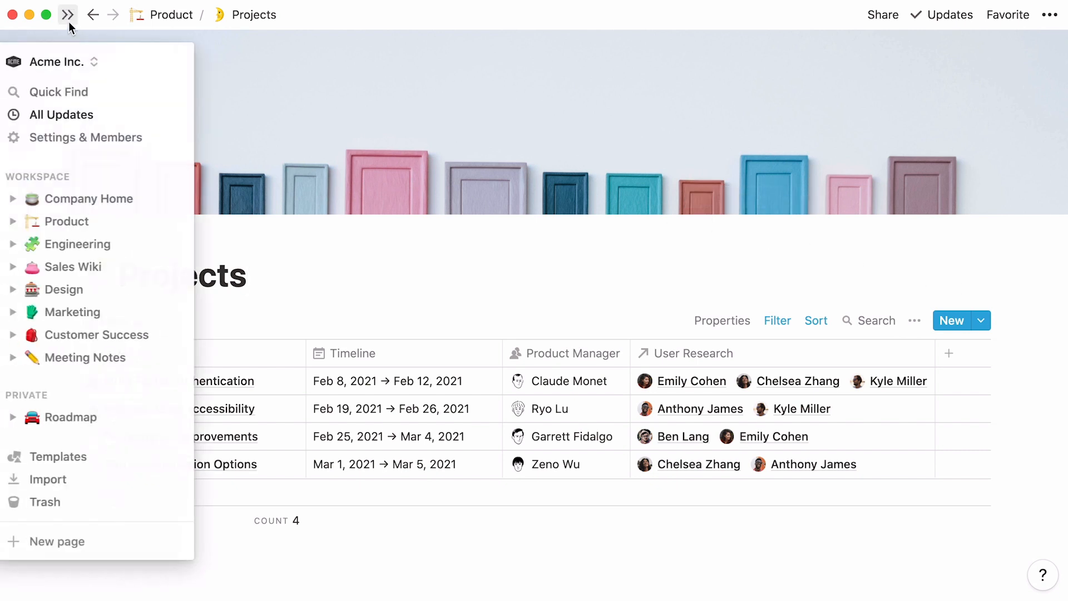
left_click(86, 357)
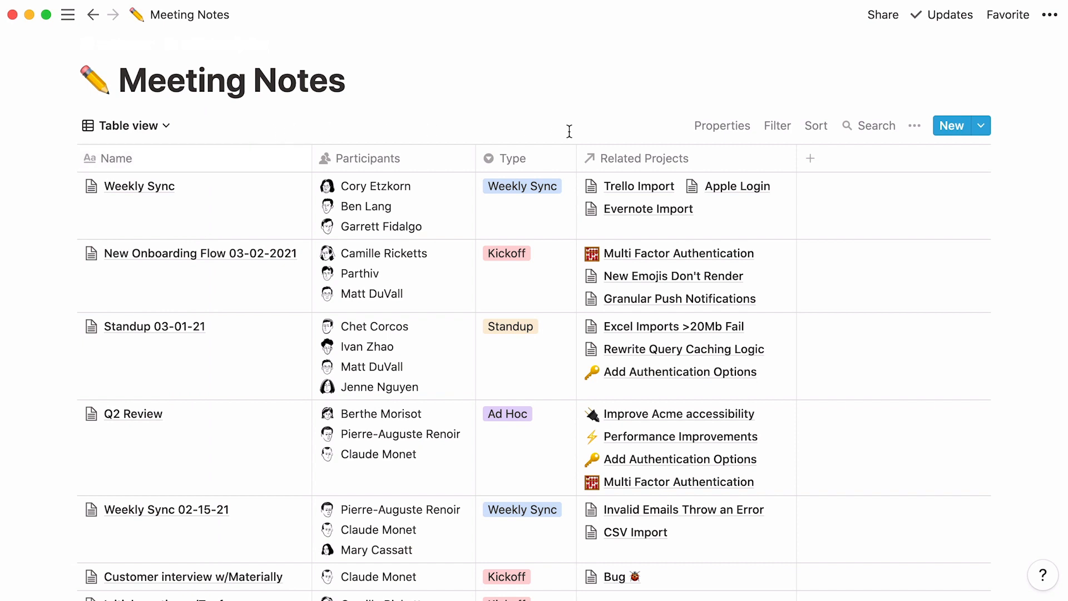
mouse_move(699, 158)
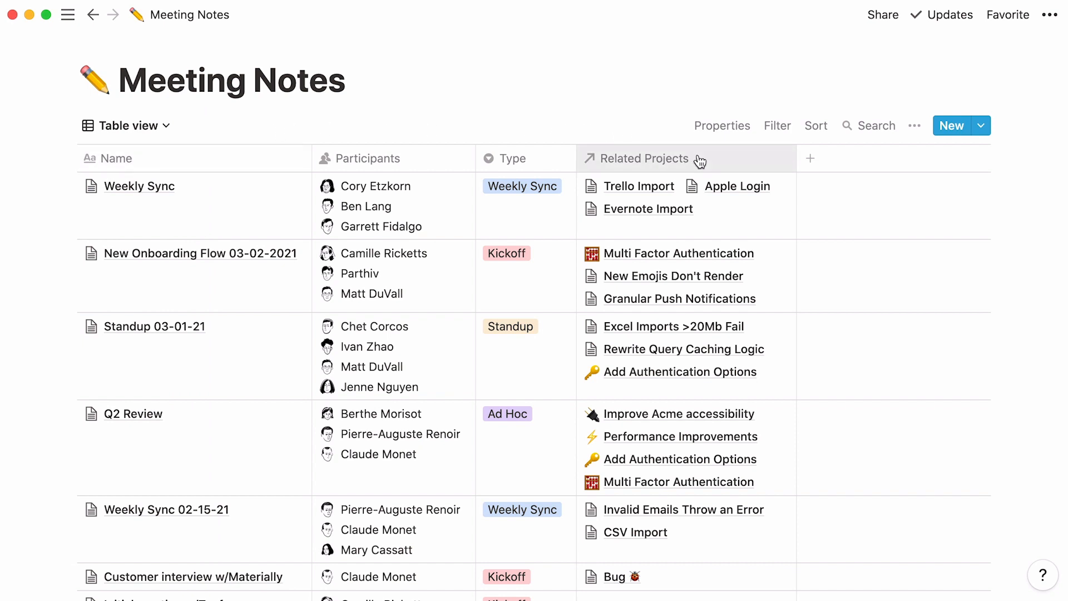
mouse_move(430, 125)
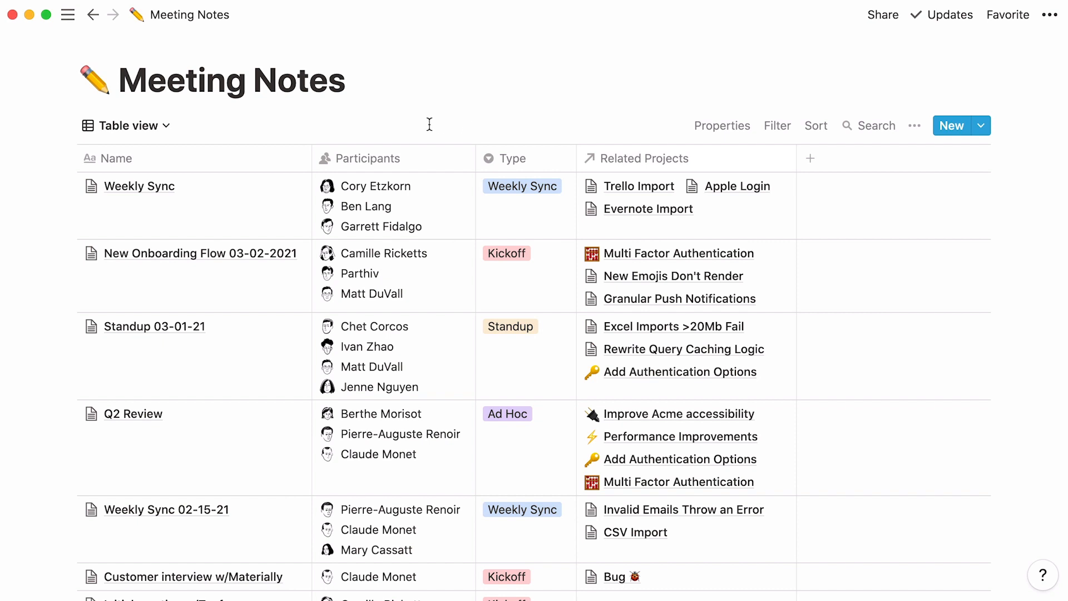
mouse_move(402, 114)
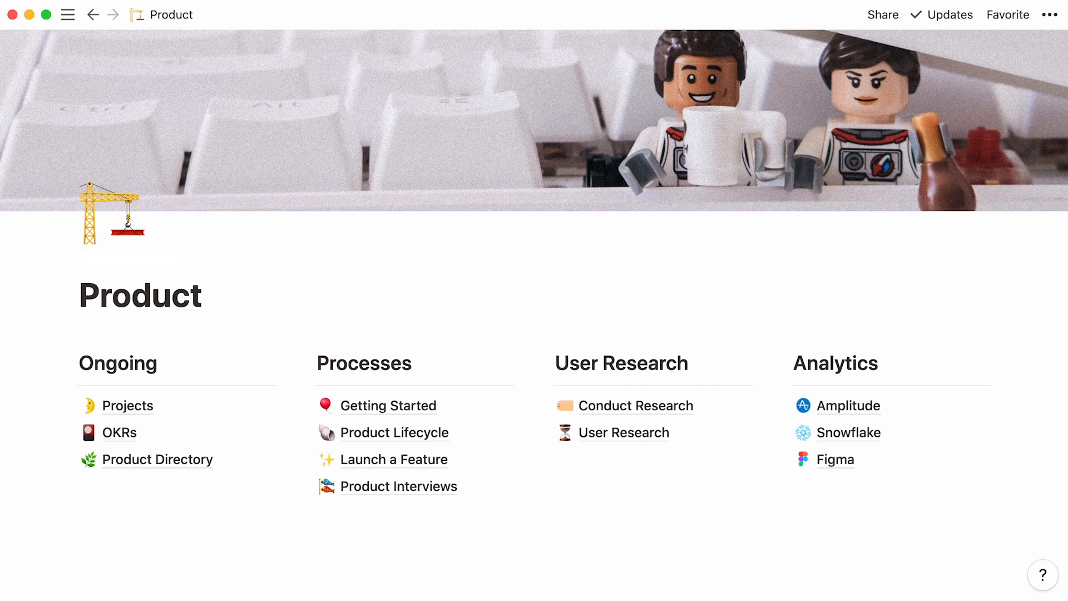
Visit User Research and Projects, then reach the template gallery from the sidebar.
left_click(623, 433)
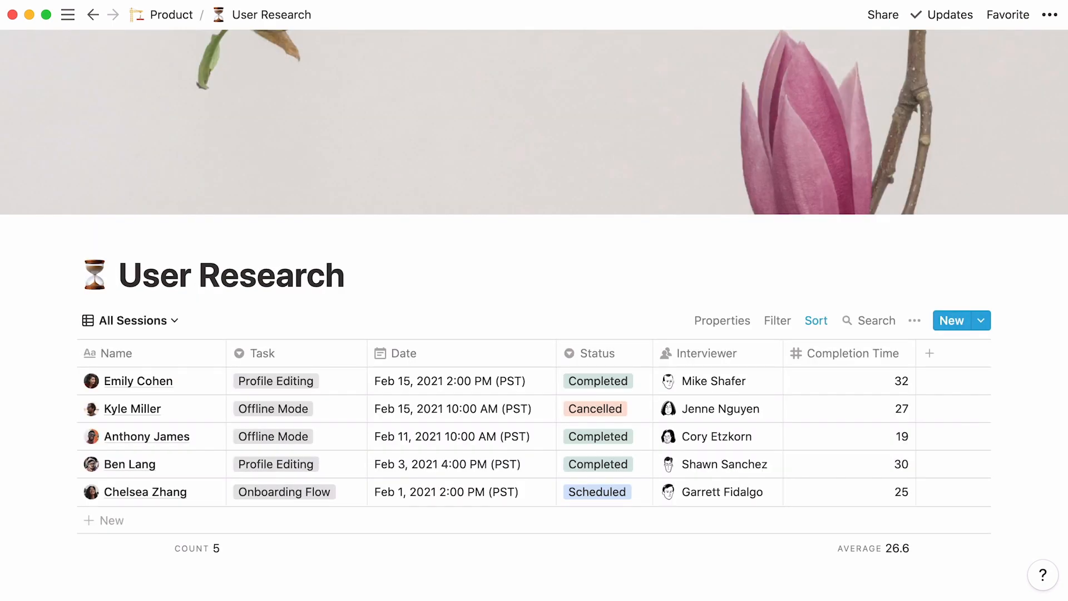
left_click(253, 14)
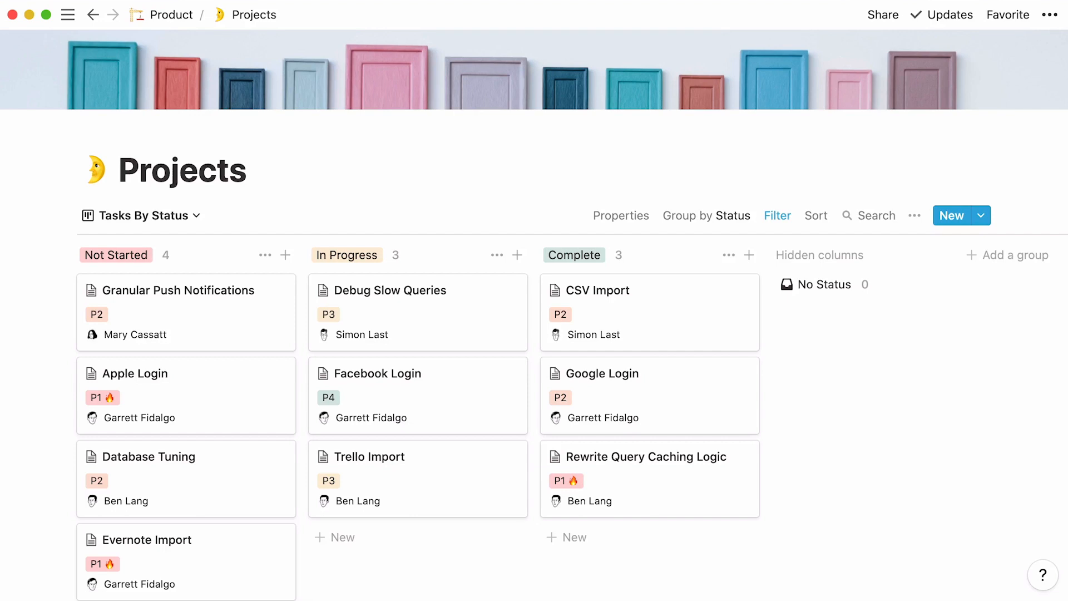
left_click(68, 15)
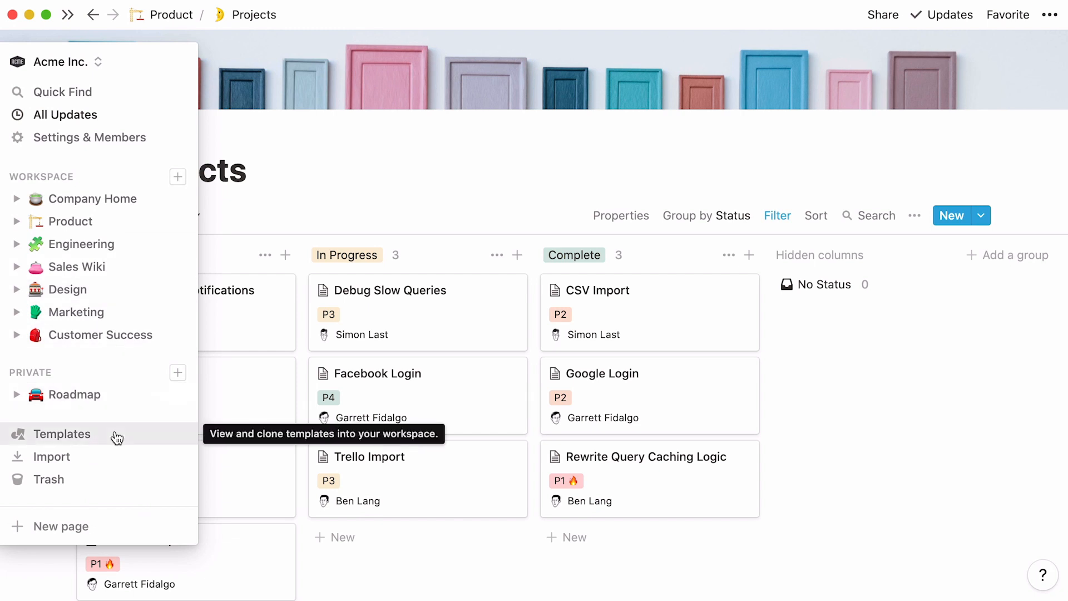
left_click(62, 434)
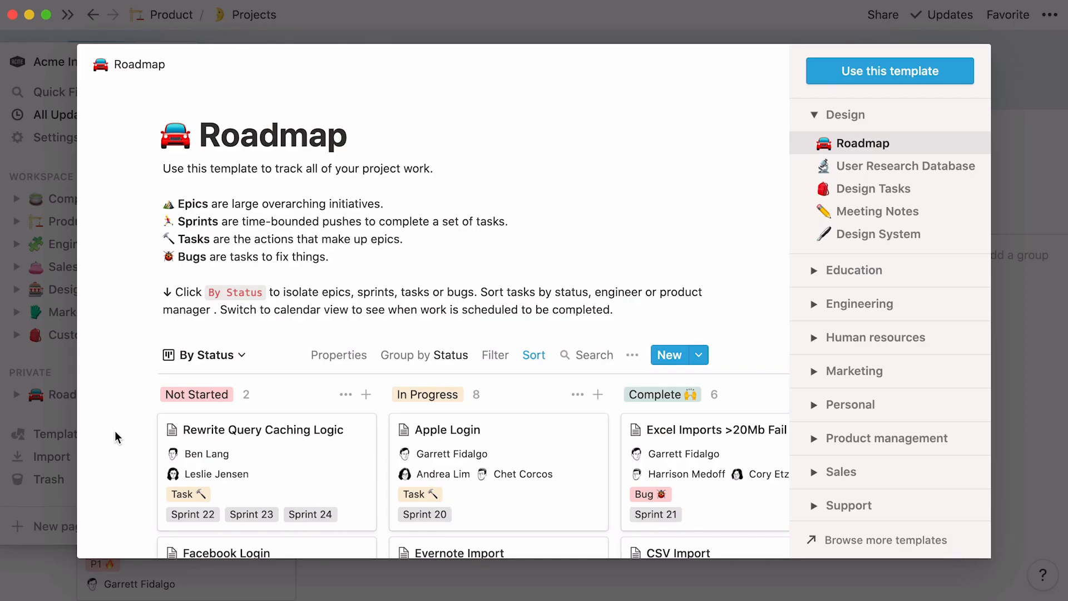